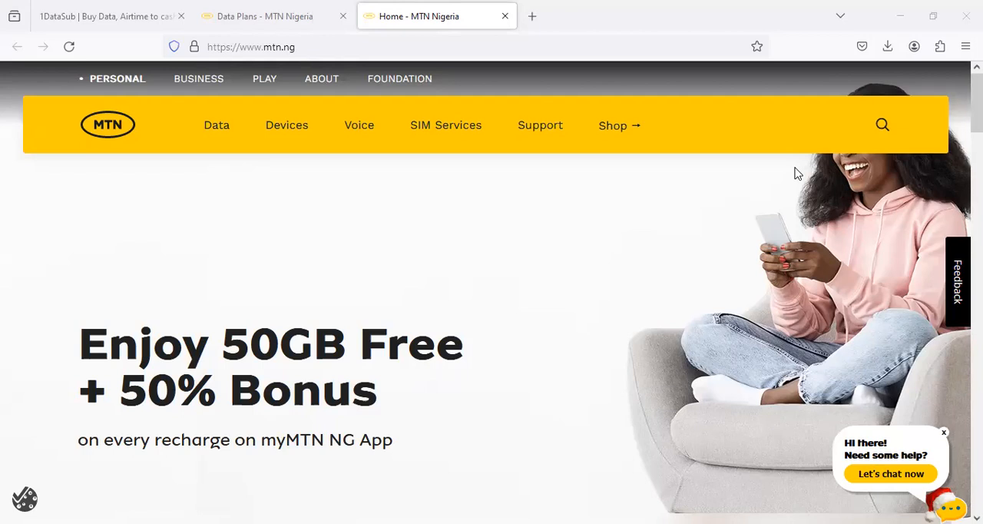
pyautogui.moveTo(920, 267)
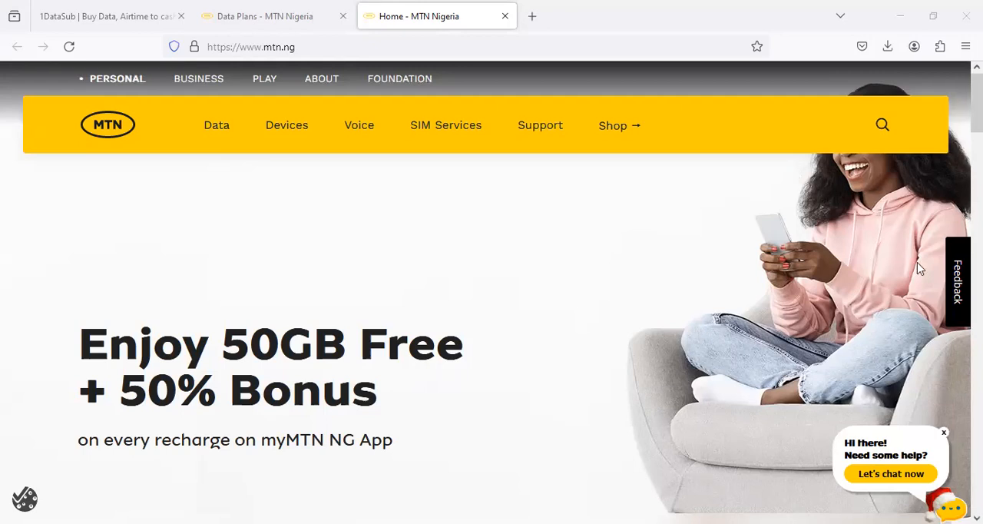
pyautogui.moveTo(457, 353)
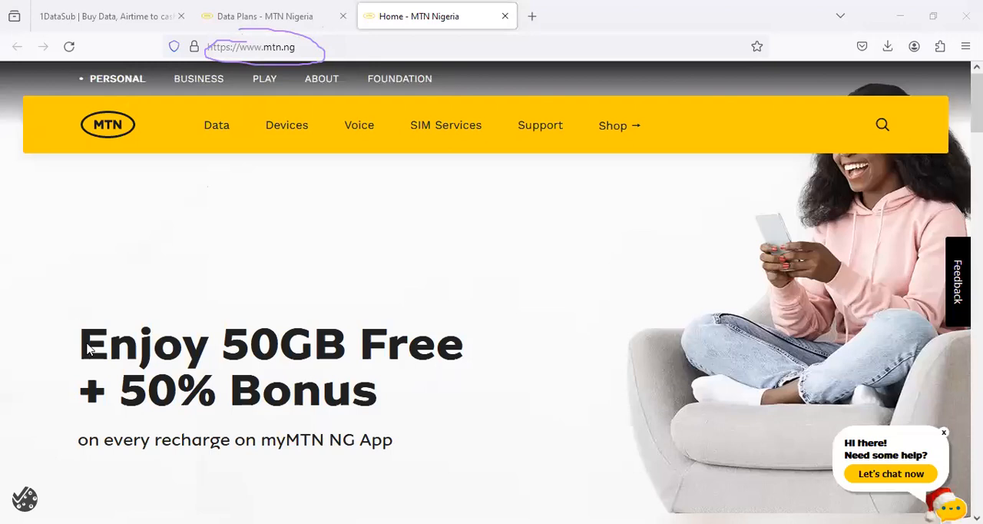
# - Browse the MTN Nigeria home page, then go to its Data plans page
pyautogui.scroll(-3)
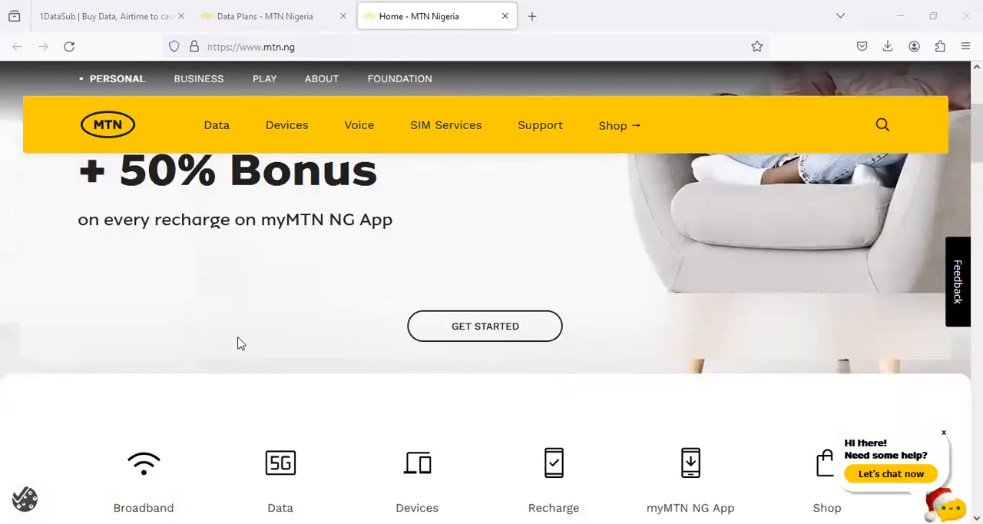
pyautogui.scroll(-3)
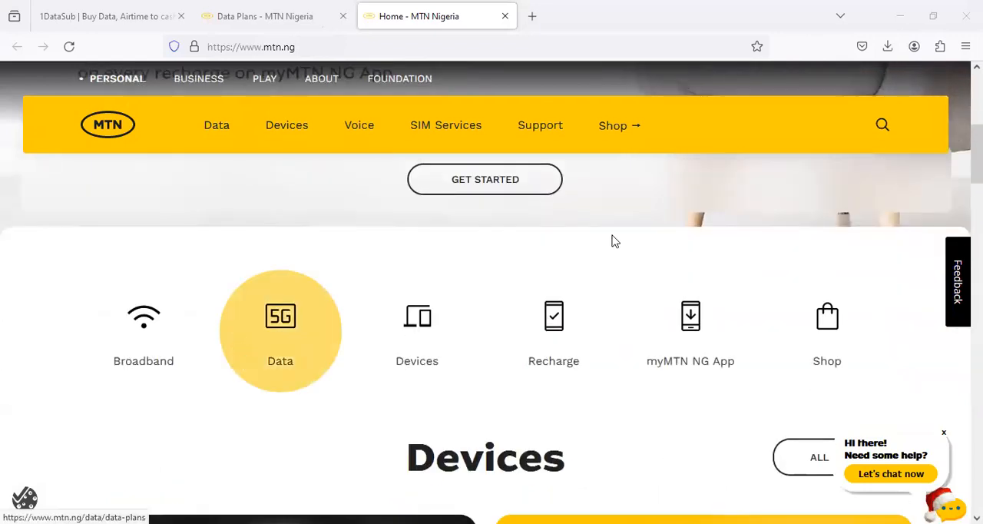
pyautogui.moveTo(636, 231)
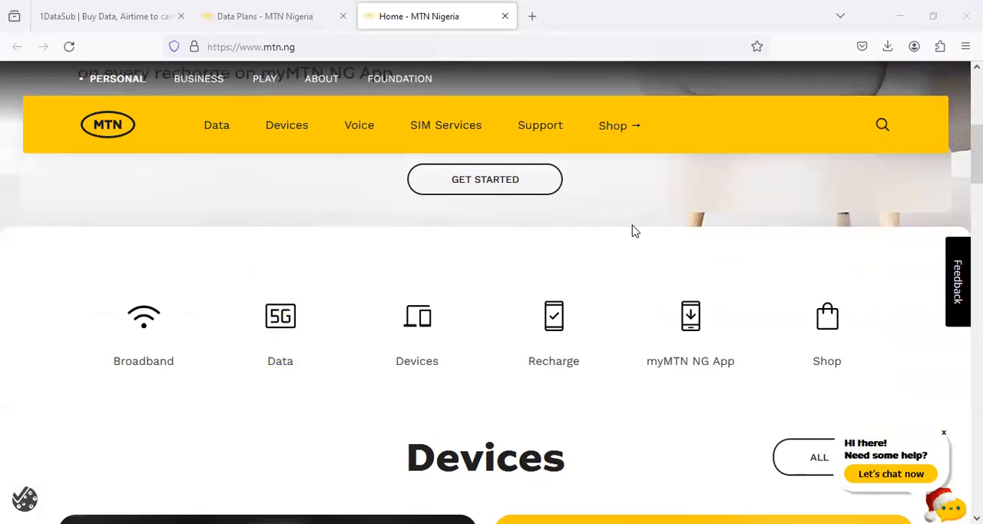
pyautogui.scroll(-3)
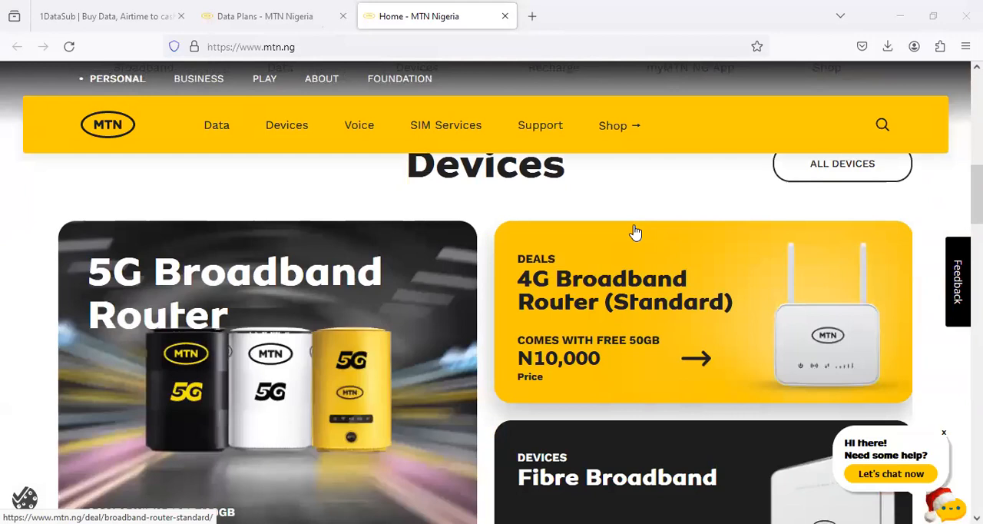
pyautogui.scroll(3)
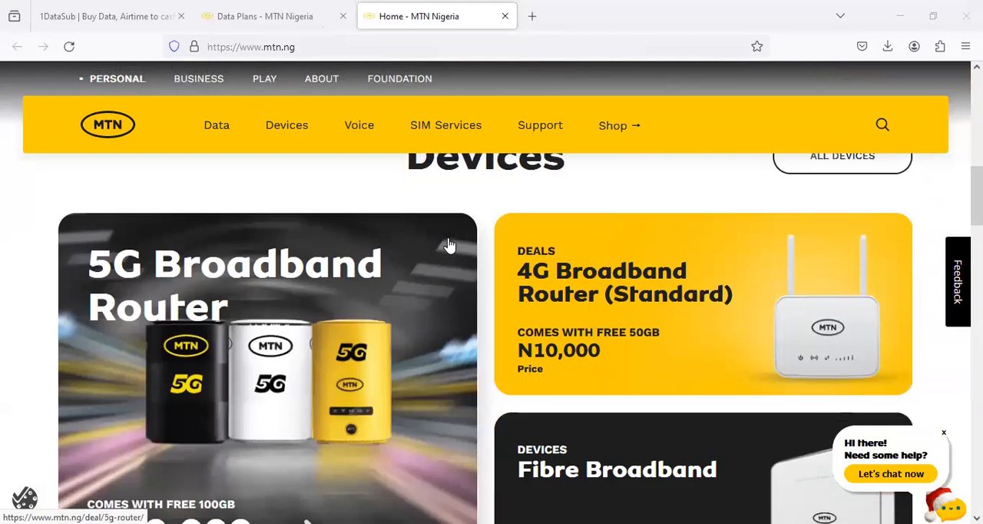
pyautogui.scroll(3)
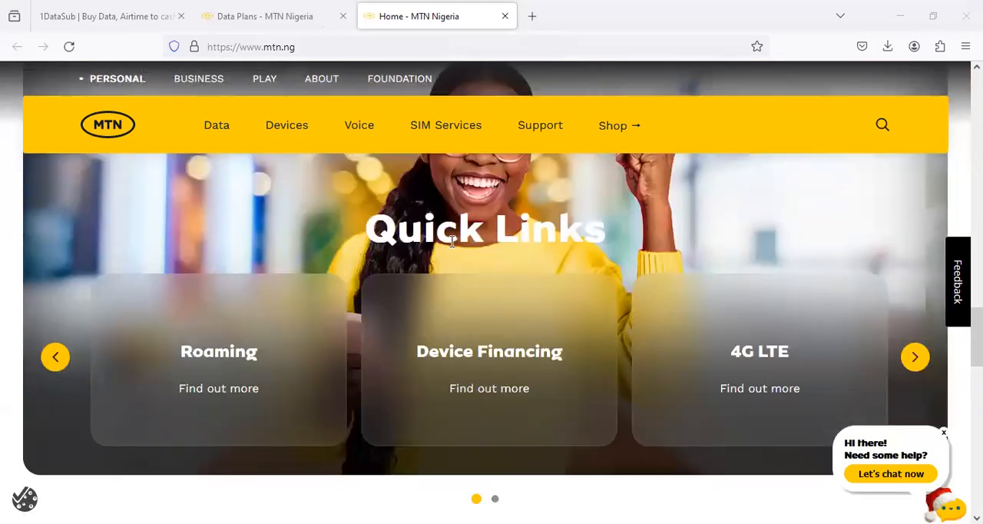
pyautogui.scroll(3)
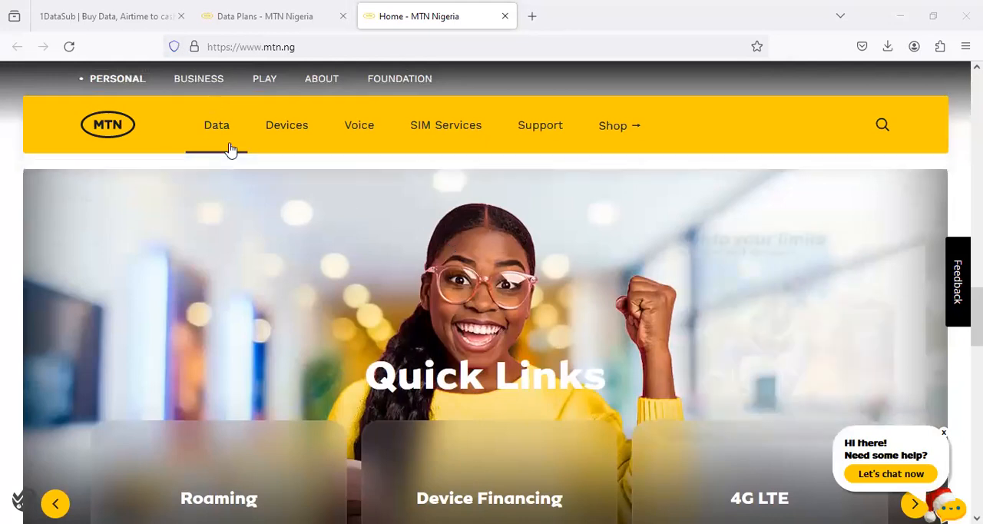
pyautogui.click(215, 124)
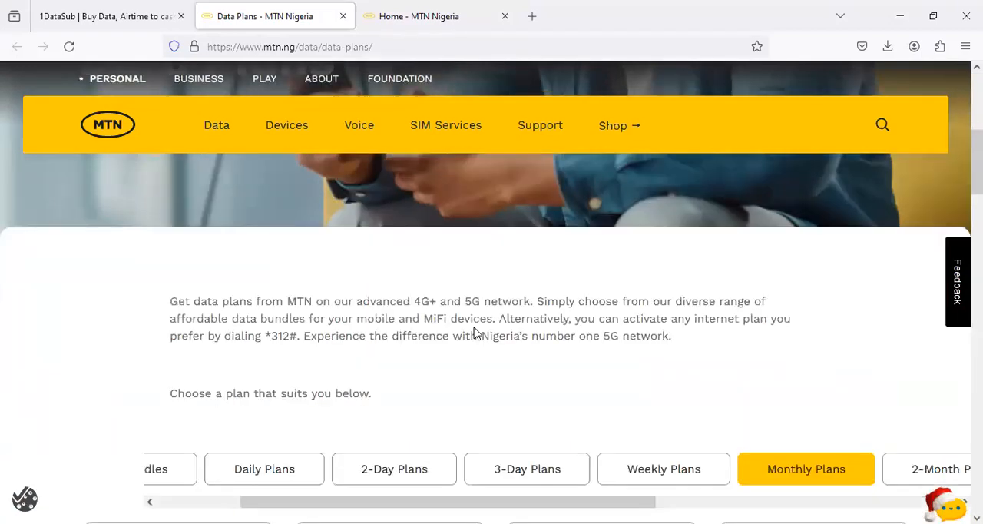
pyautogui.scroll(-3)
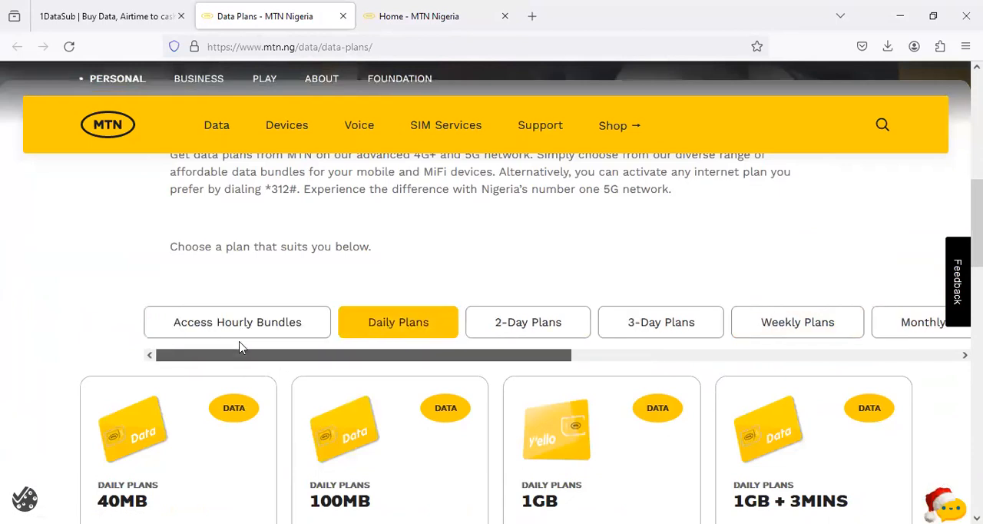
# - Switch through the 2-Day, Weekly and Monthly plan tabs, leaving monthly bundles showing
pyautogui.click(529, 322)
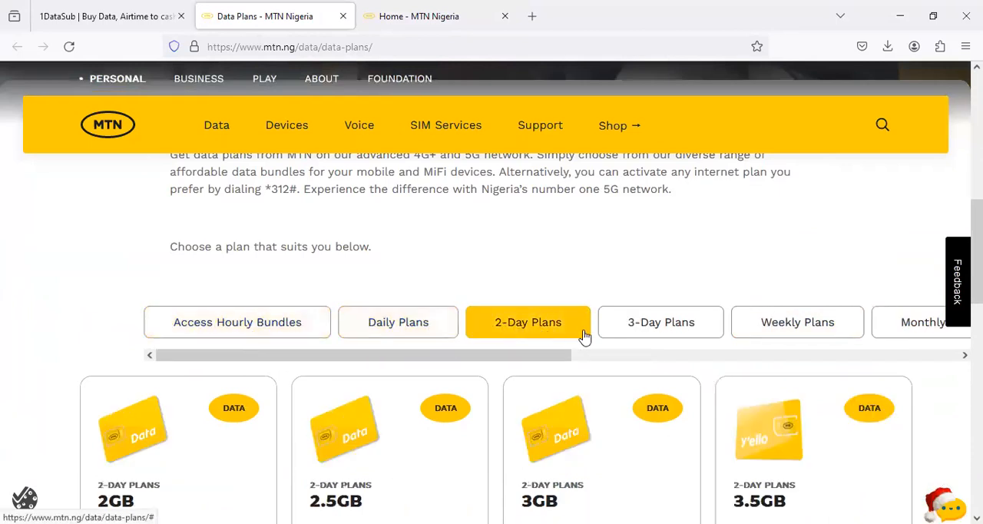
pyautogui.click(797, 323)
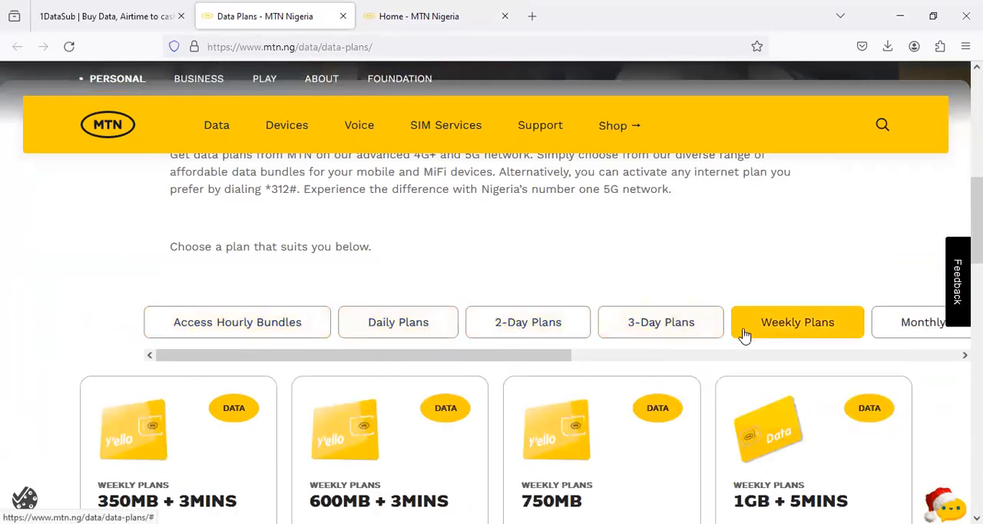
pyautogui.scroll(-3)
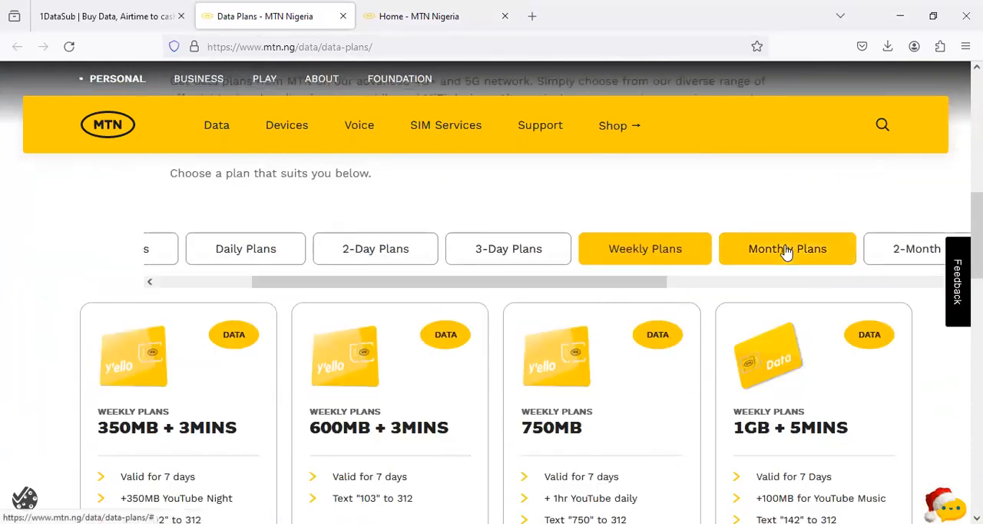
pyautogui.click(786, 249)
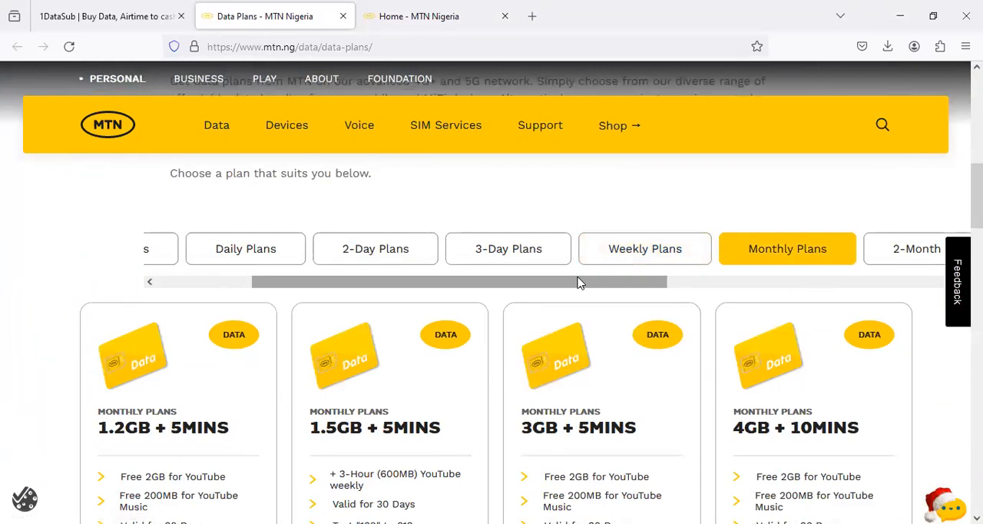
pyautogui.scroll(-3)
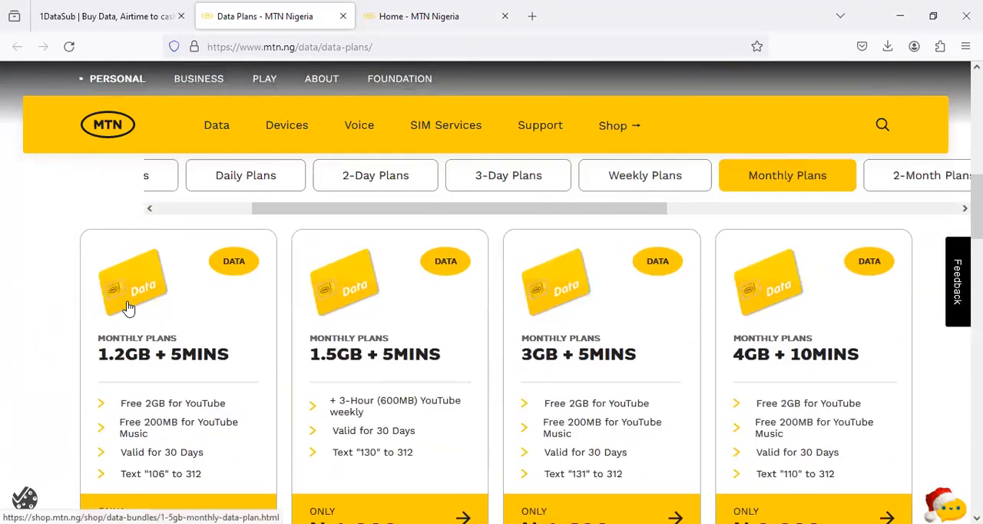
pyautogui.scroll(-3)
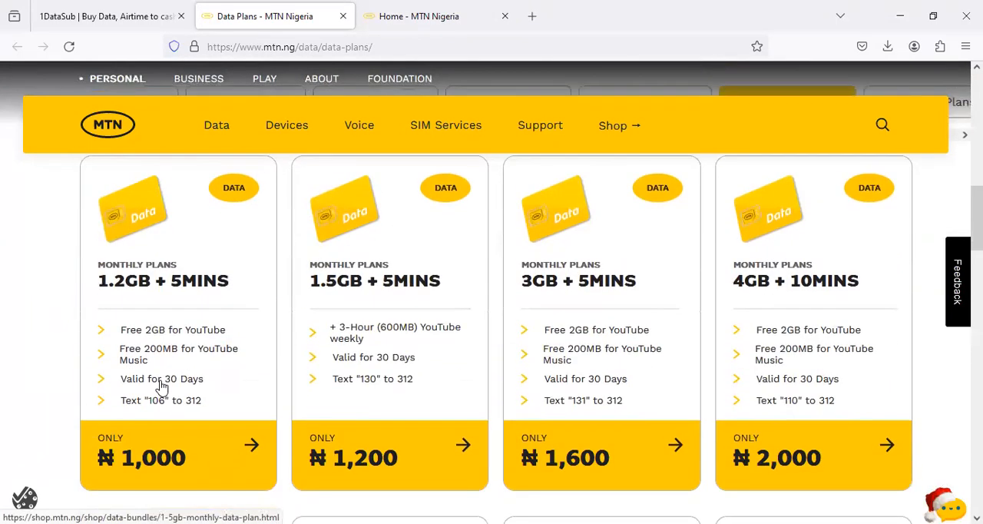
pyautogui.moveTo(292, 300)
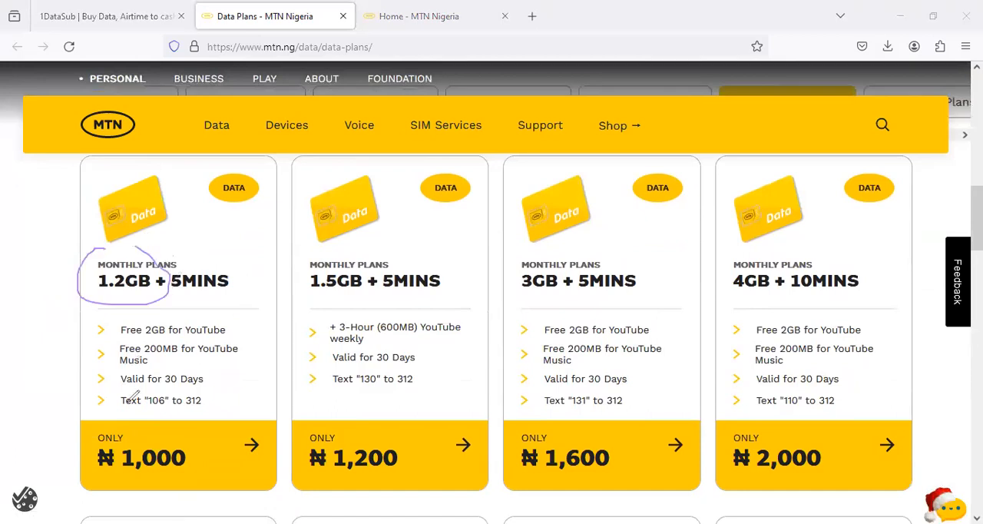
pyautogui.moveTo(116, 414)
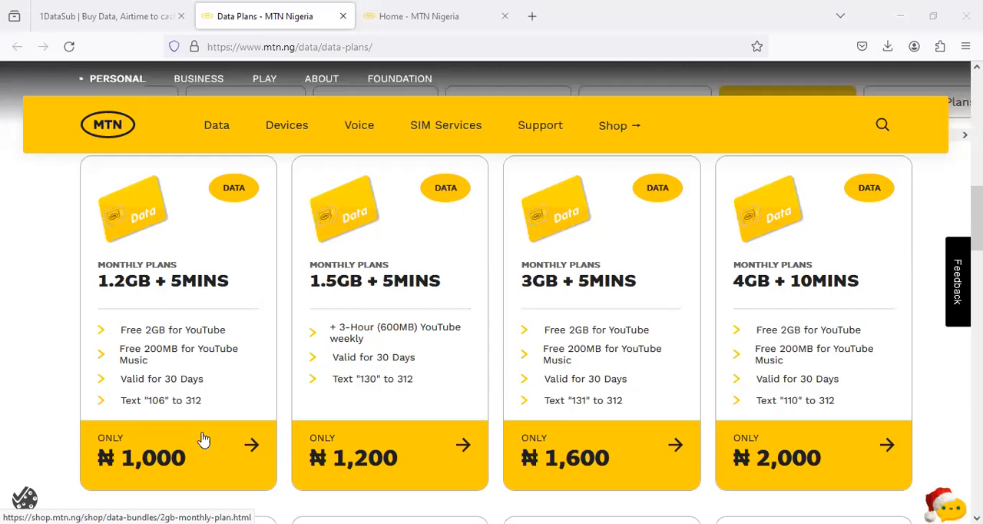
pyautogui.moveTo(84, 6)
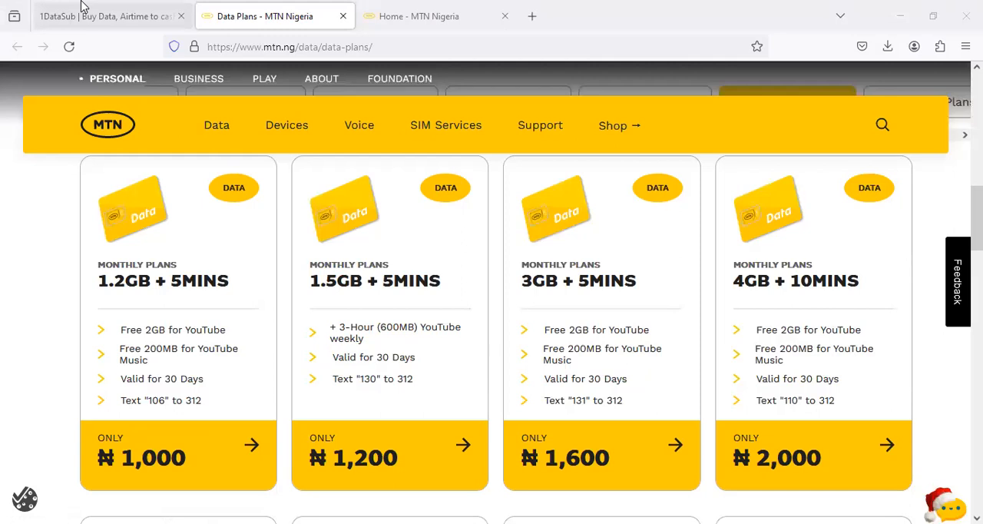
# - Switch to the 1DataSub site and scroll through its Airtime and Data Purchase discount sections
pyautogui.click(107, 16)
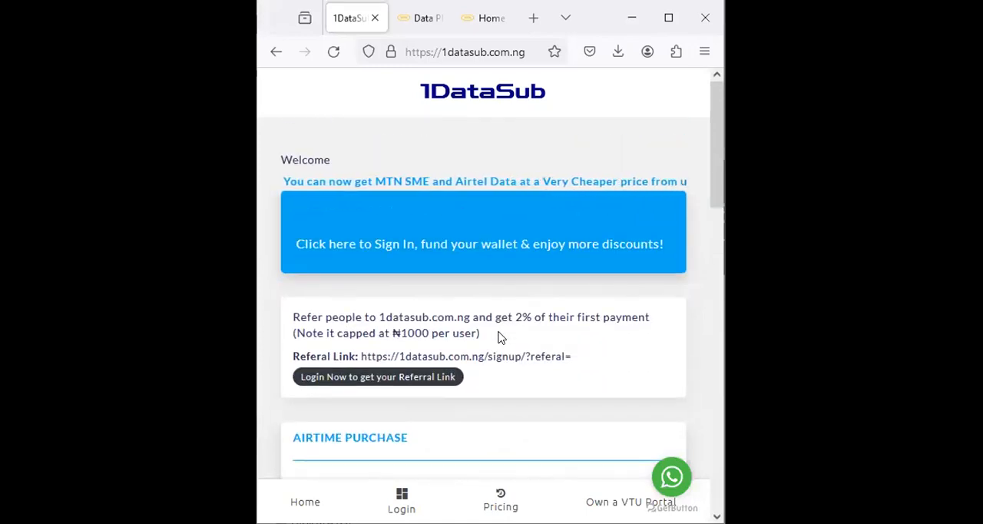
pyautogui.scroll(-3)
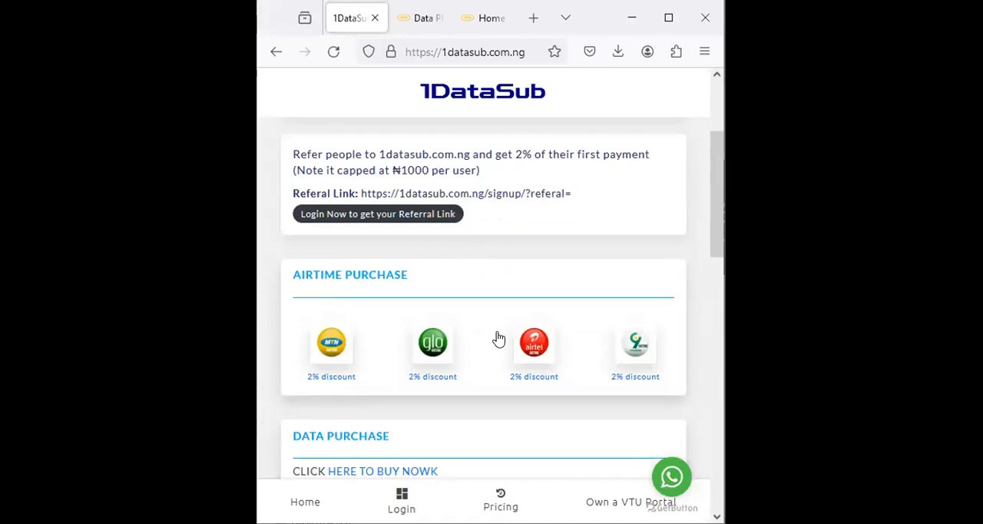
pyautogui.scroll(-3)
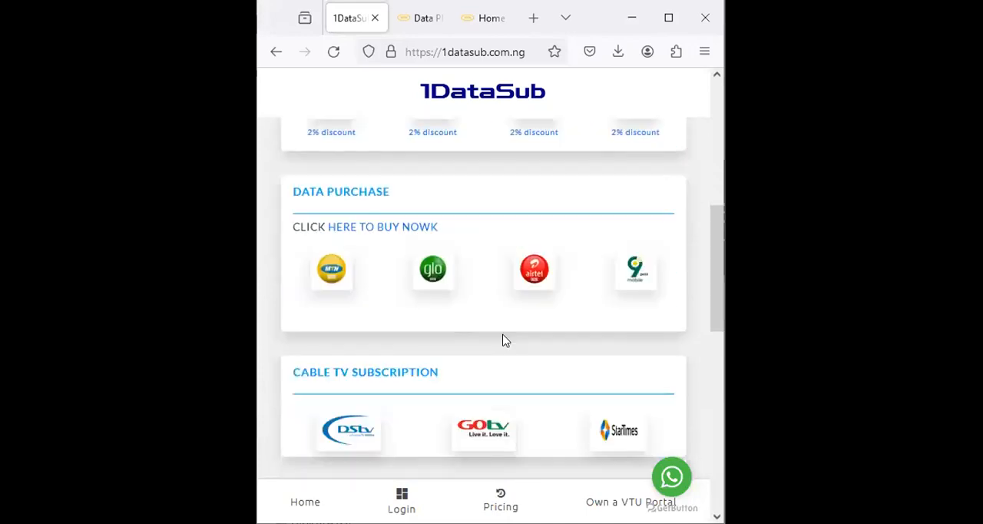
pyautogui.moveTo(307, 224)
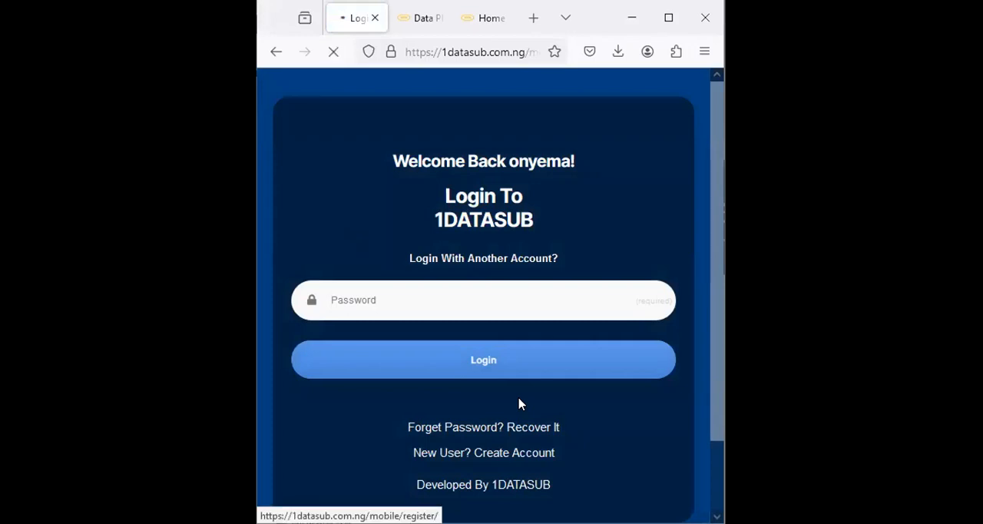
# - Choose 'Login Now' under the Register form to go to the login page
pyautogui.click(482, 451)
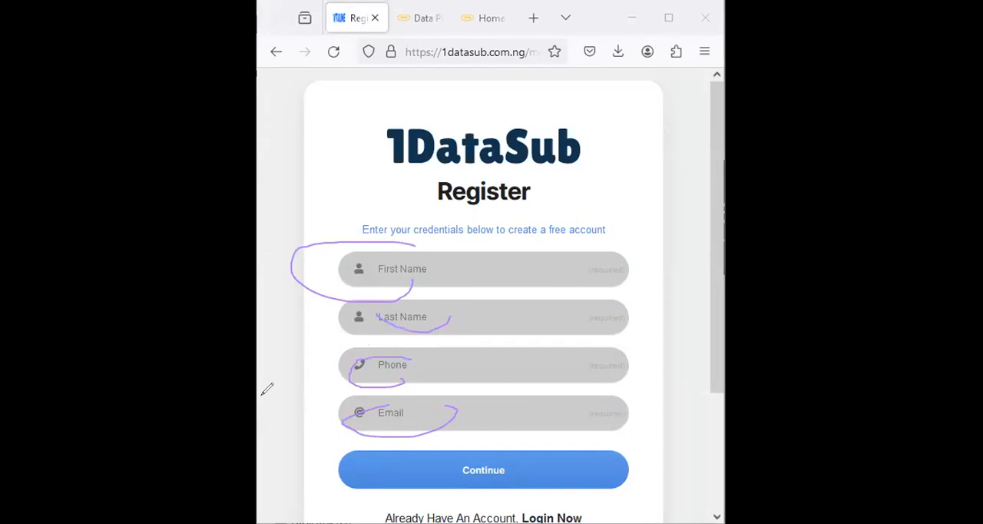
pyautogui.moveTo(313, 491)
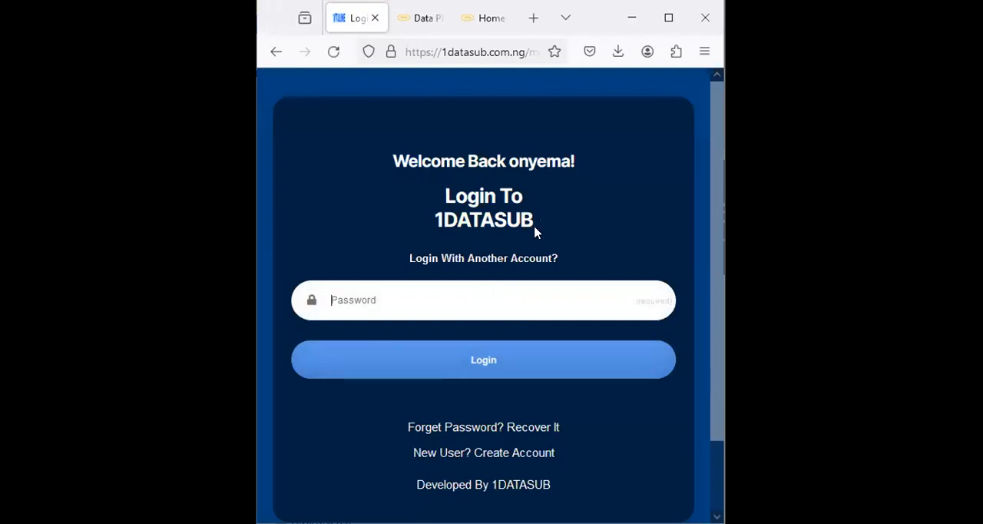
# - Log in with the password, decline saving credentials, and dismiss the Welcome Message to reach the dashboard
pyautogui.click(482, 359)
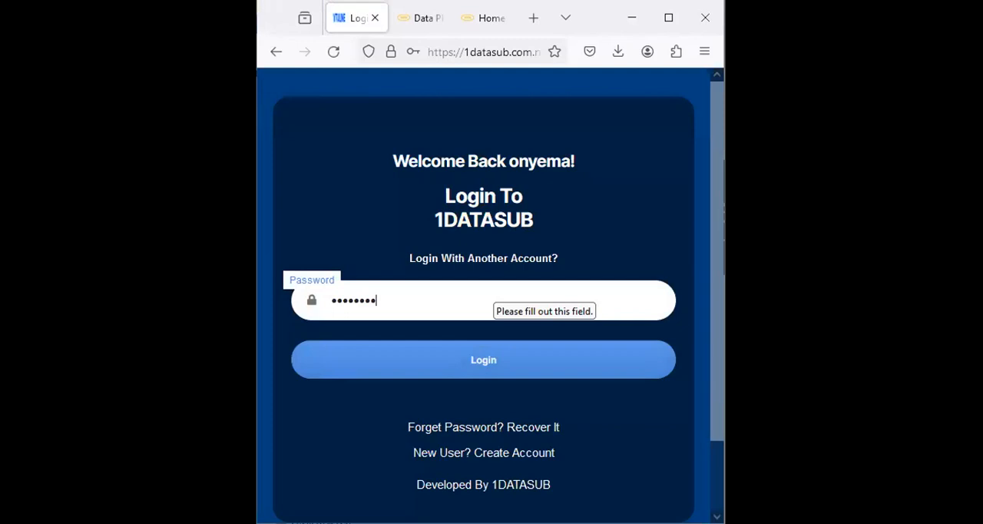
pyautogui.click(482, 359)
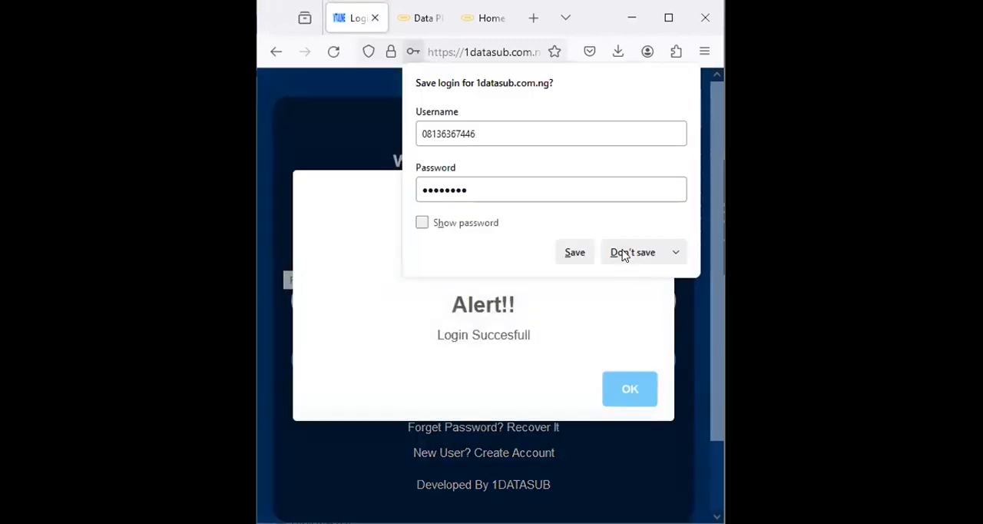
pyautogui.click(629, 389)
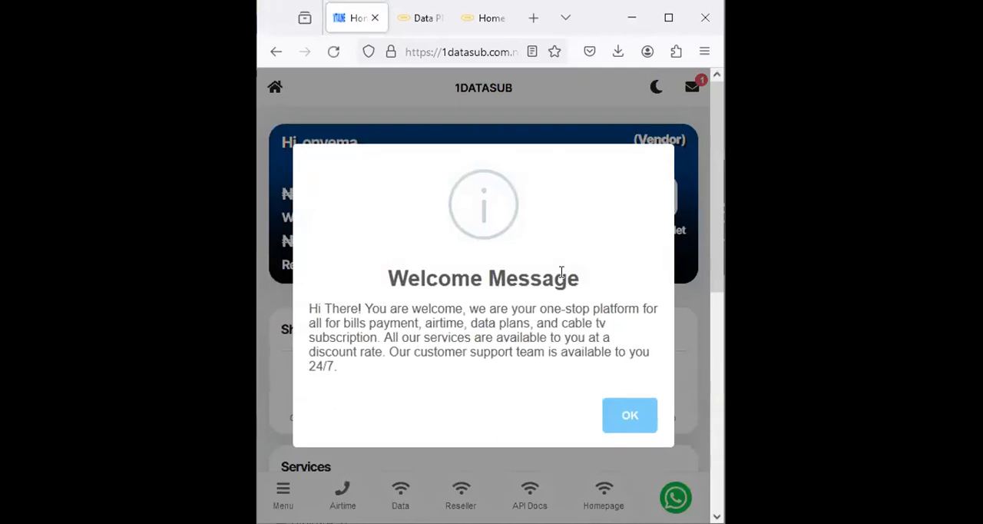
pyautogui.click(630, 414)
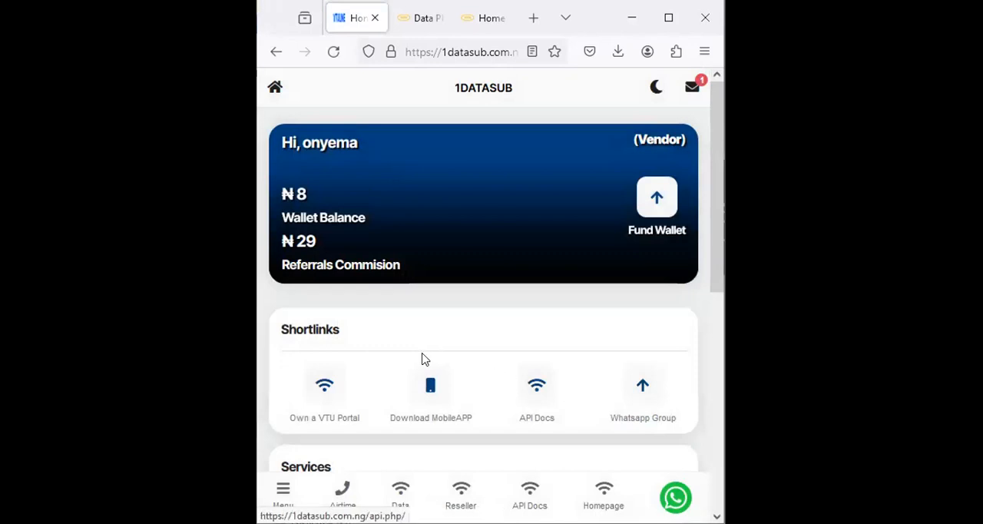
pyautogui.moveTo(433, 289)
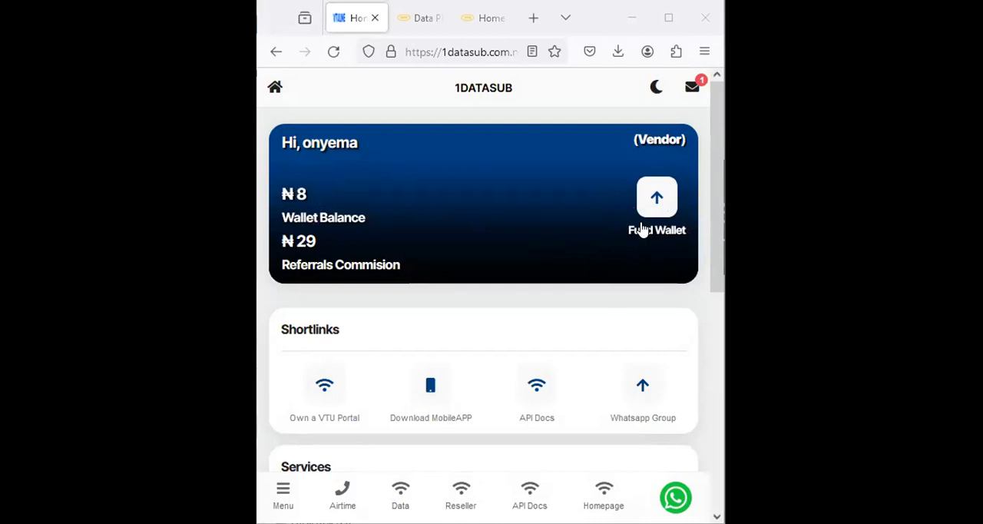
# - Go to Fund Wallet and show the Manual bank-transfer details and admin contact note
pyautogui.click(658, 198)
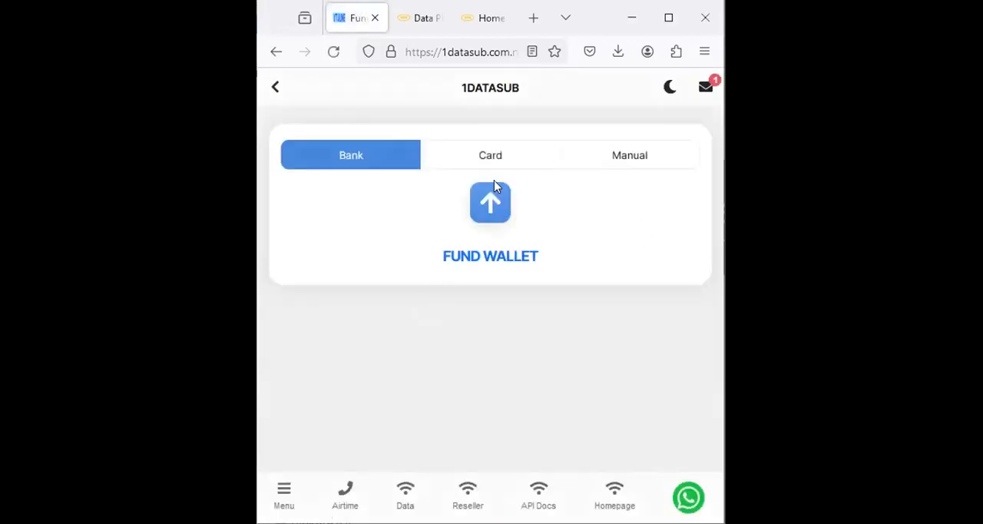
pyautogui.moveTo(501, 165)
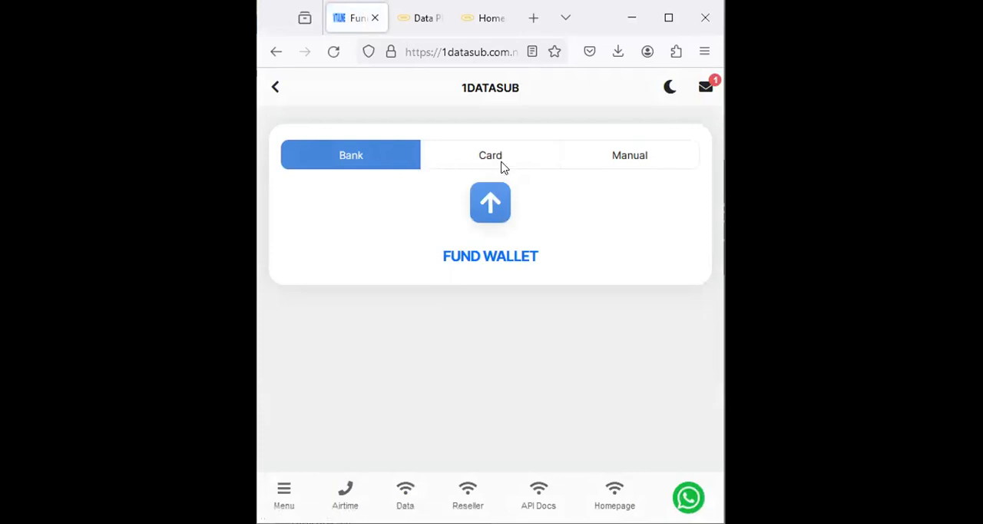
pyautogui.click(629, 154)
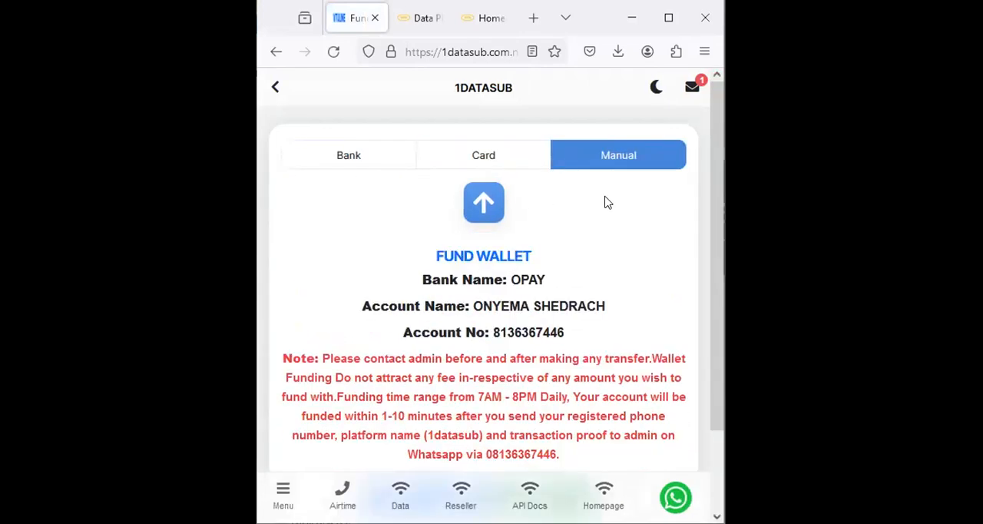
pyautogui.moveTo(439, 322)
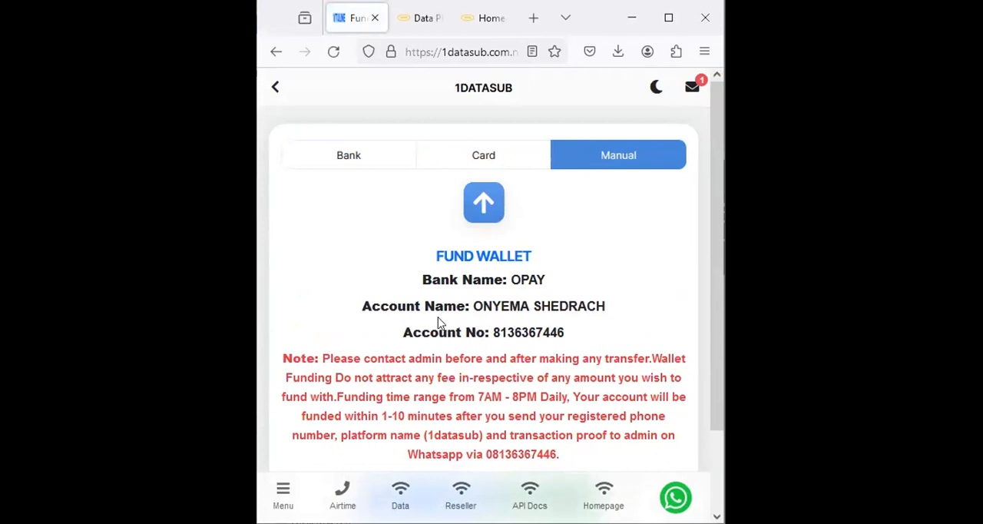
pyautogui.moveTo(614, 402)
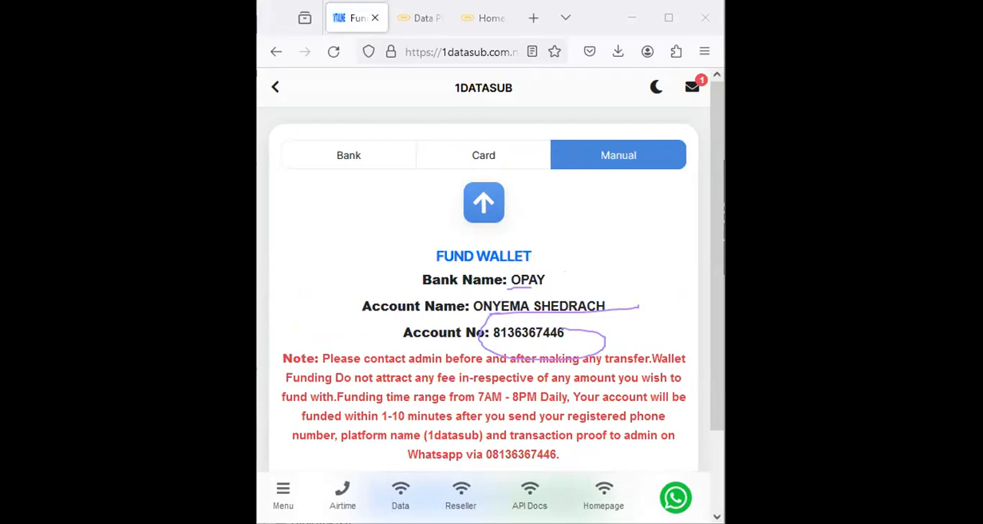
pyautogui.scroll(-3)
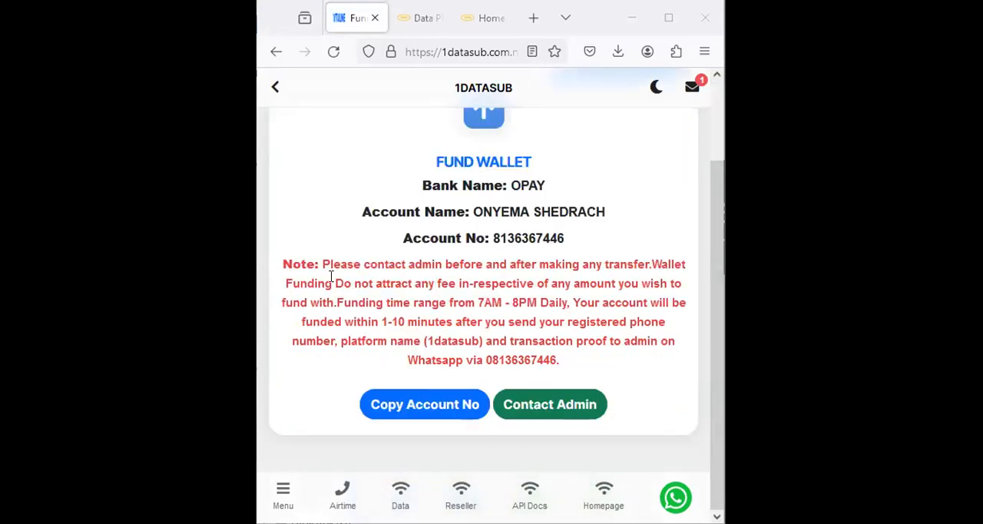
pyautogui.moveTo(540, 268)
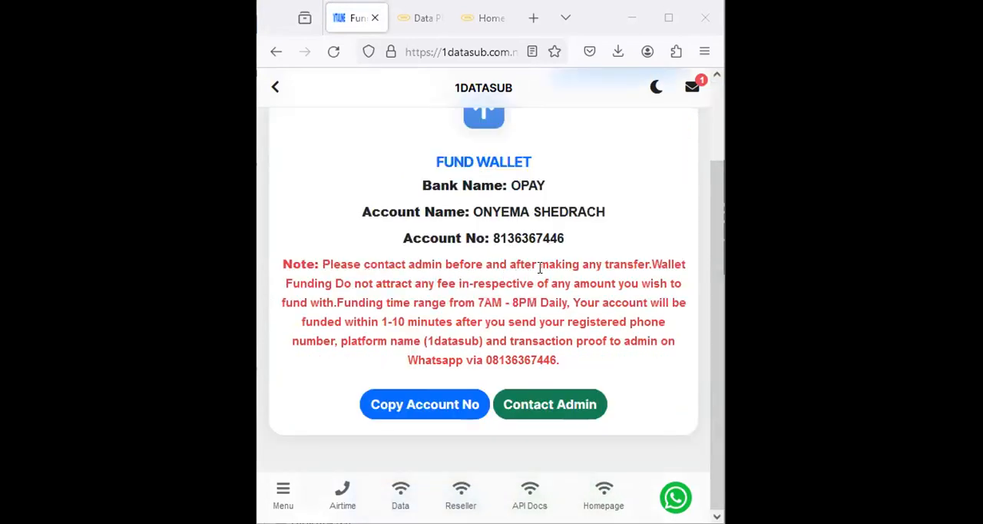
pyautogui.moveTo(377, 298)
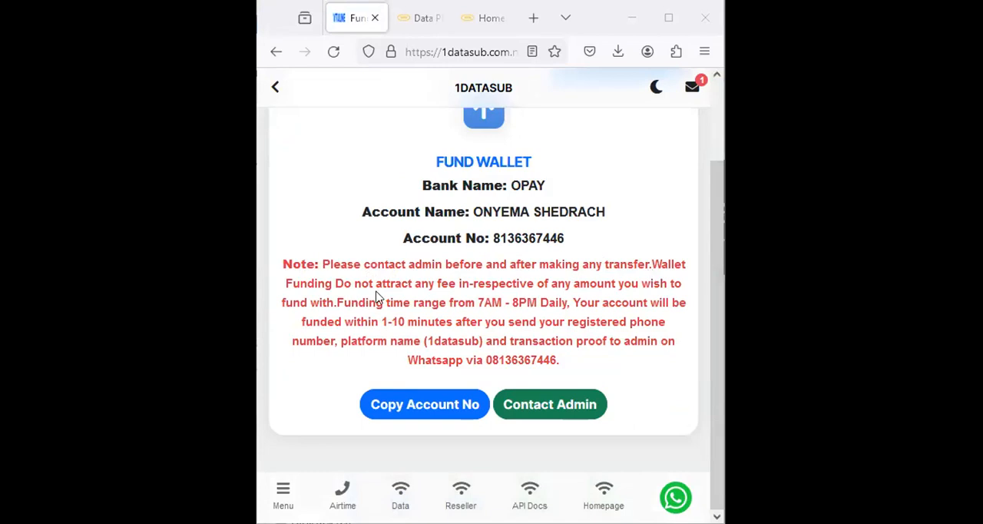
pyautogui.moveTo(423, 298)
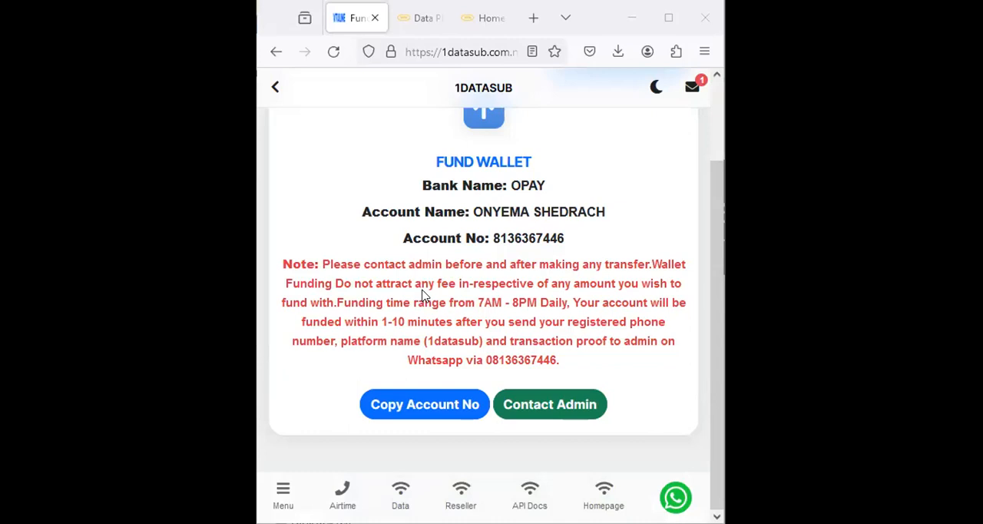
pyautogui.moveTo(611, 335)
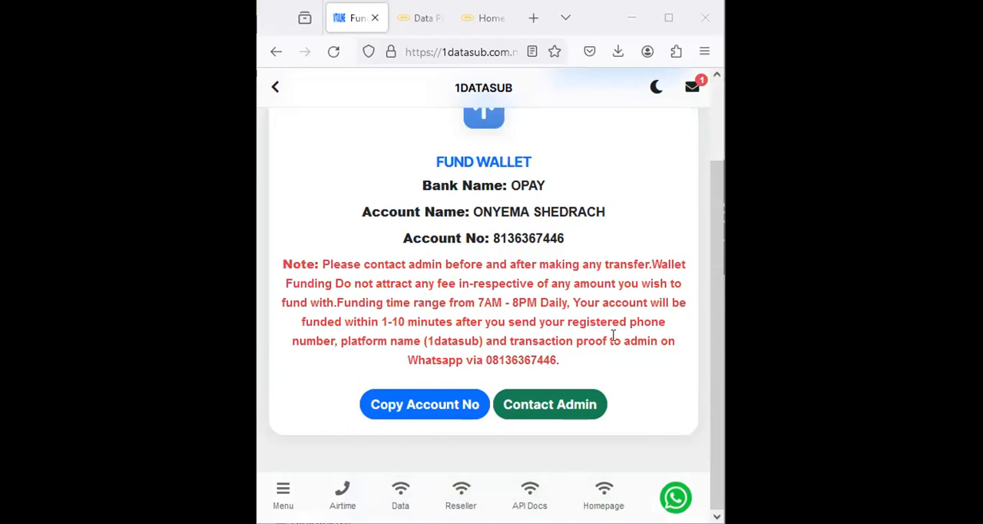
pyautogui.moveTo(493, 356)
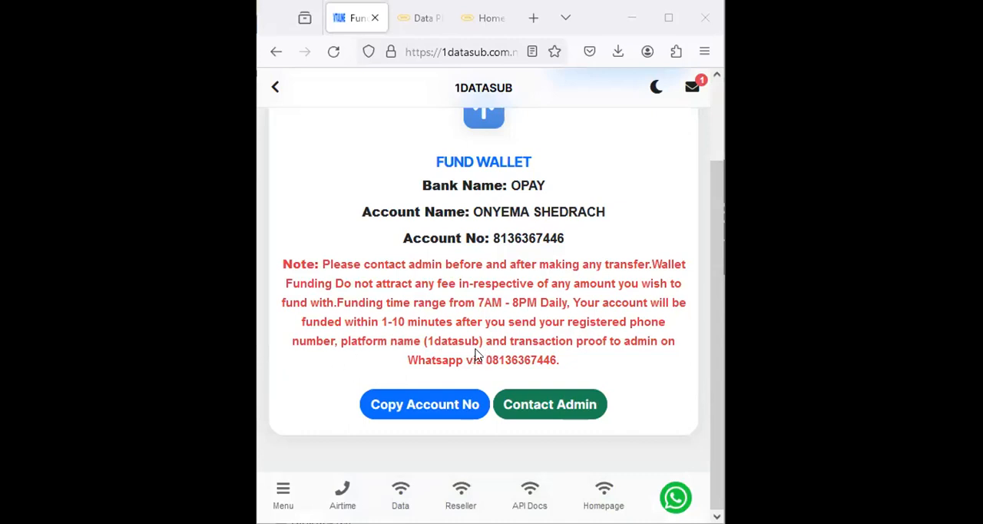
pyautogui.moveTo(519, 352)
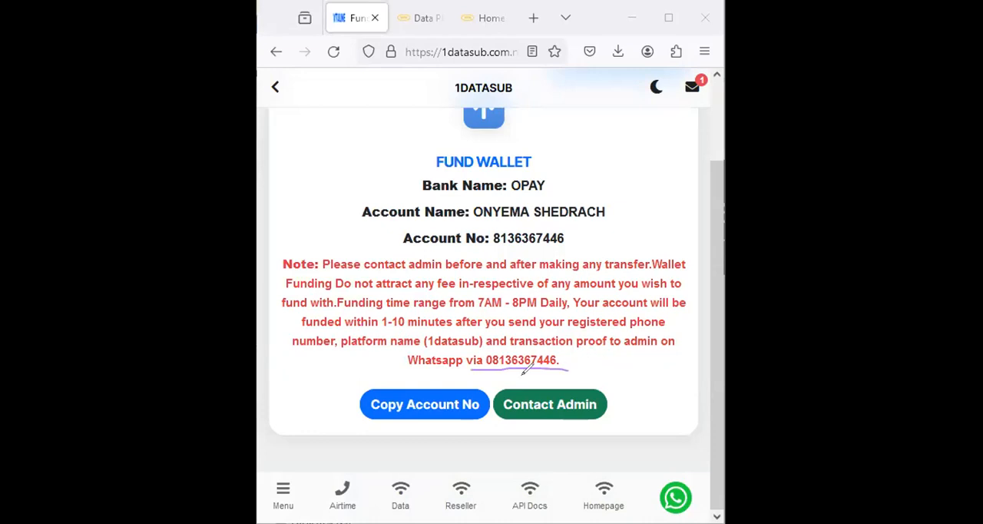
pyautogui.moveTo(341, 351)
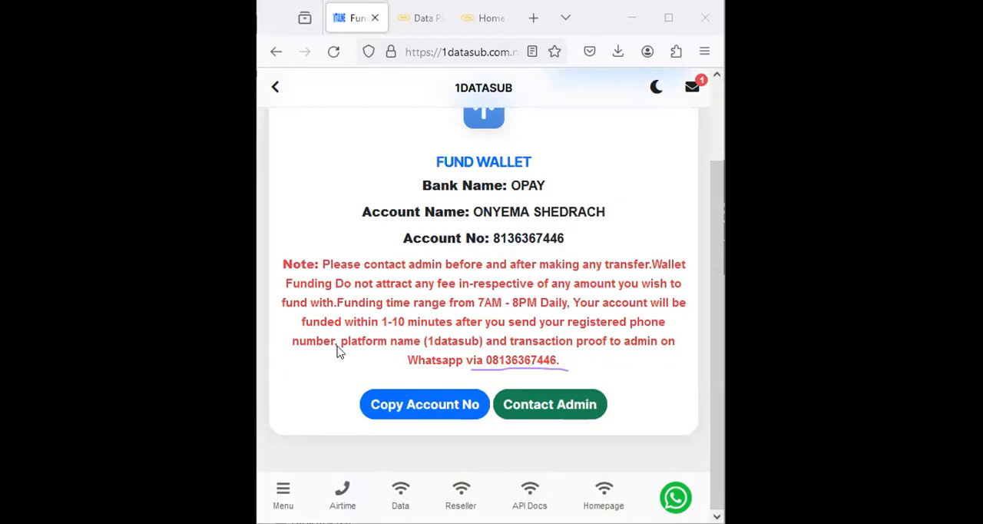
pyautogui.moveTo(418, 417)
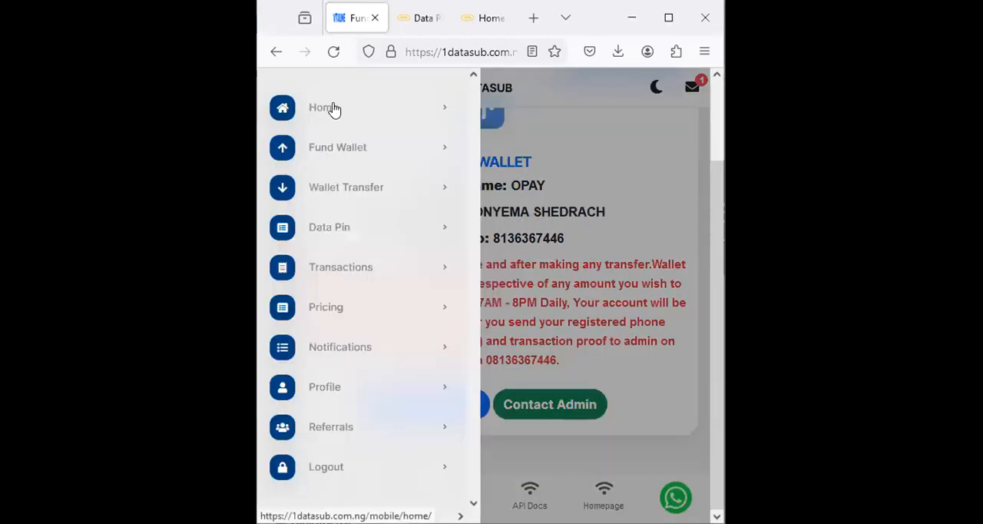
# - Return Home to the dashboard and dismiss the Welcome Message popup
pyautogui.click(322, 108)
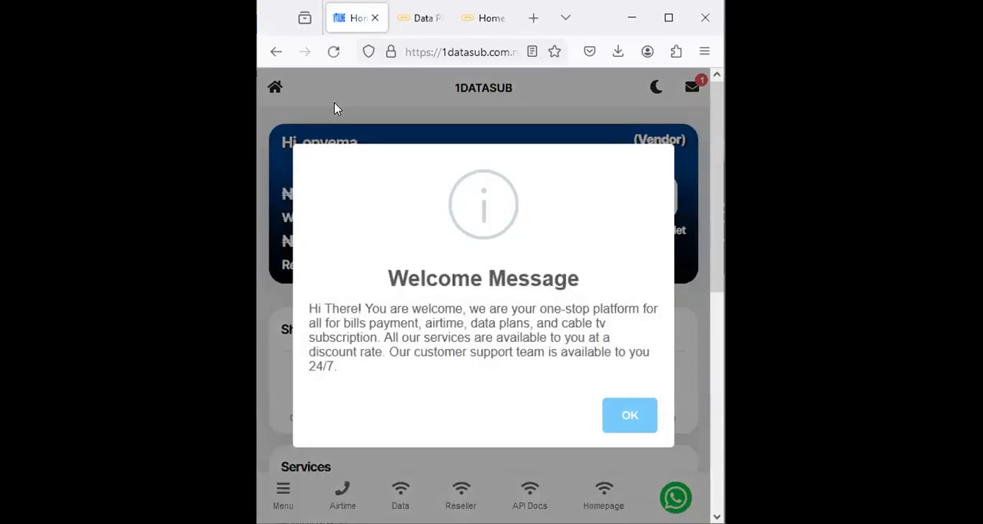
pyautogui.moveTo(630, 414)
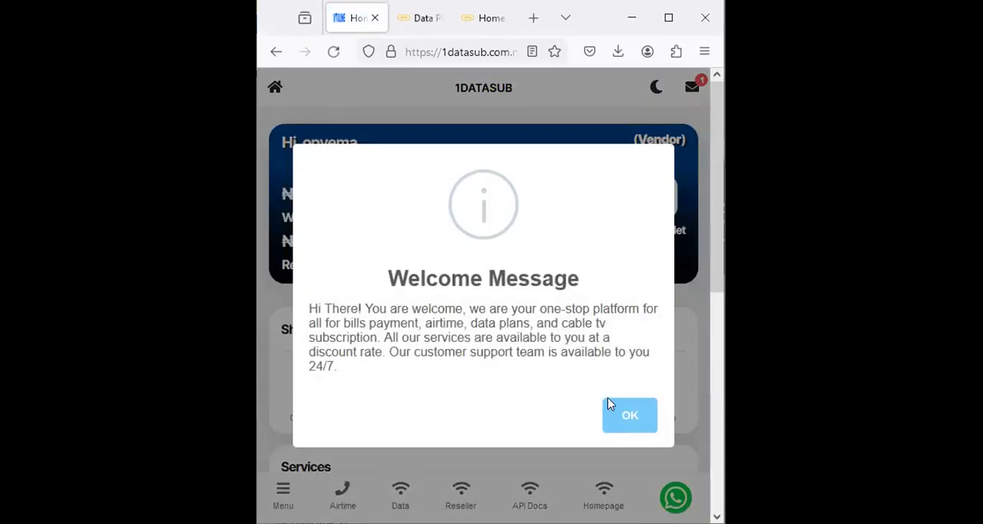
pyautogui.click(629, 415)
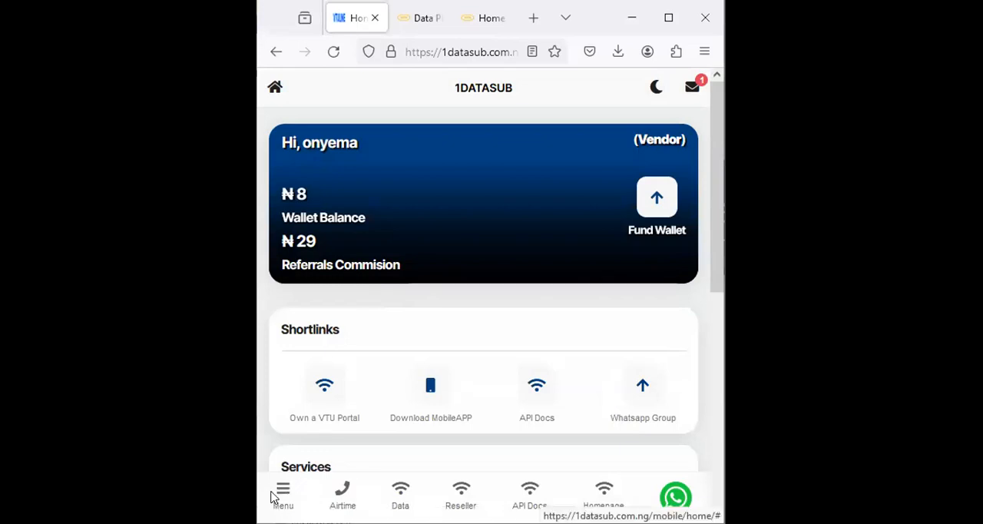
# - Go to the Pricing page from the site menu and scroll to the Data Plan price table
pyautogui.click(282, 495)
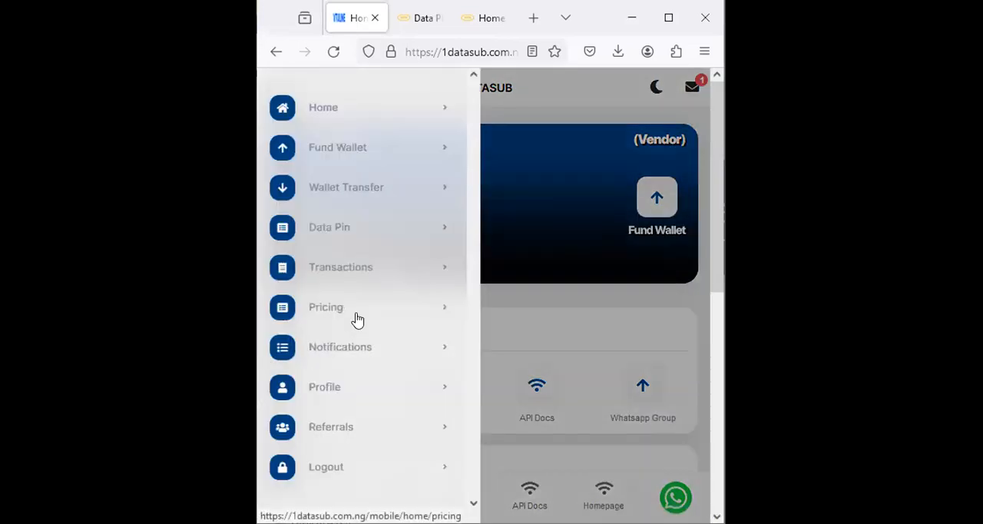
pyautogui.click(326, 308)
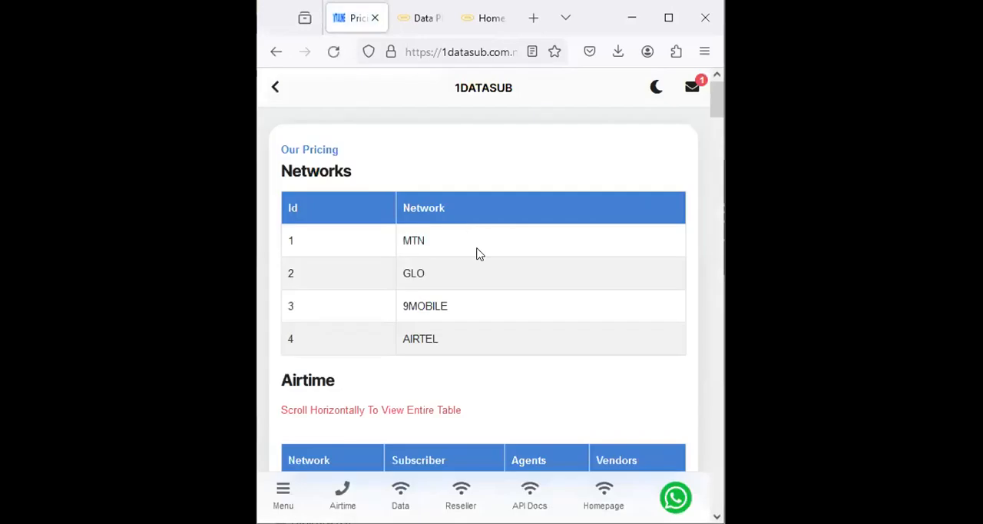
pyautogui.scroll(-3)
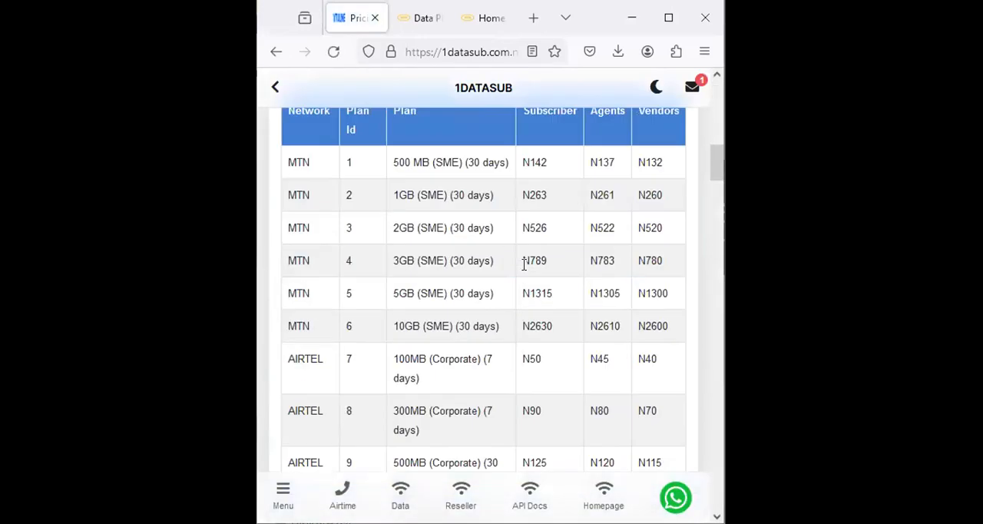
pyautogui.scroll(3)
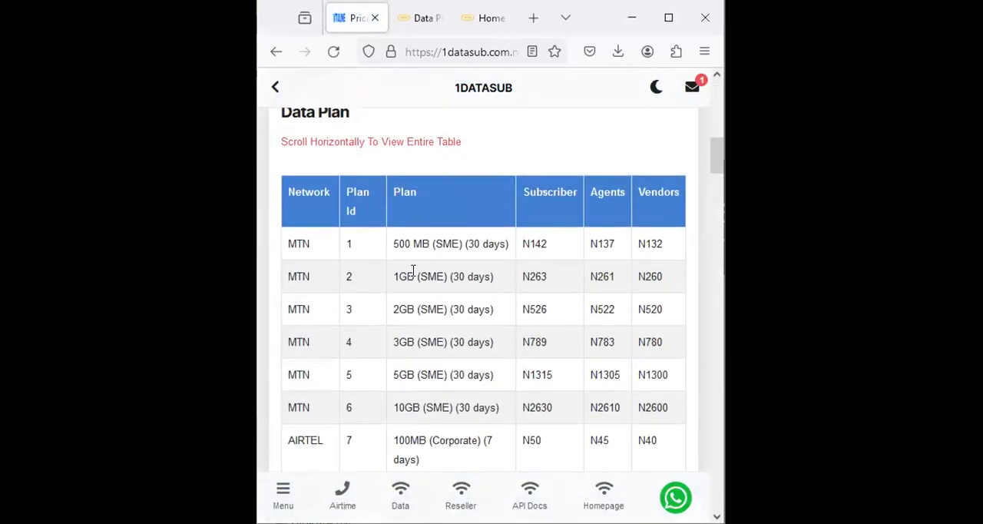
pyautogui.moveTo(494, 326)
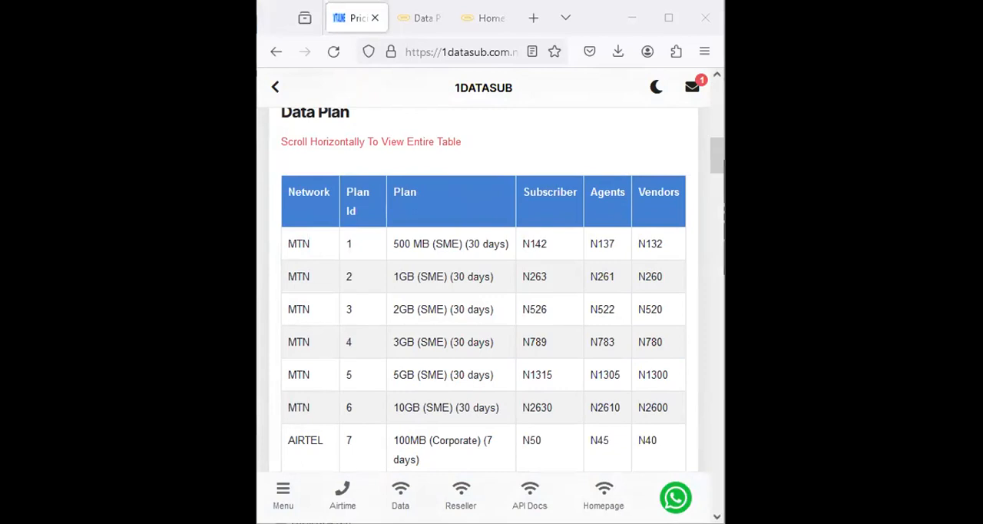
pyautogui.moveTo(324, 344)
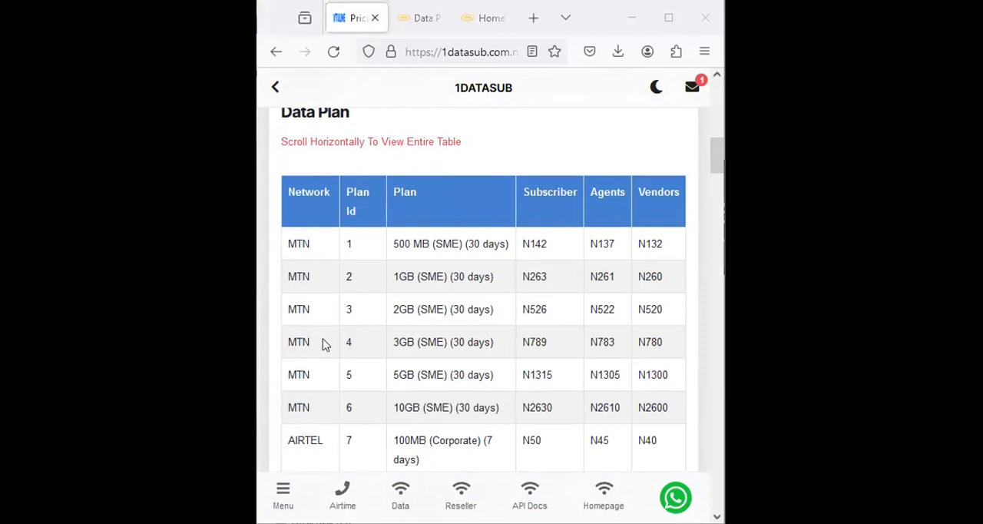
# - Check MTN's monthly bundle cards (1.2GB ₦1,000, 1.5GB ₦1,200), then return to 1DataSub's table
pyautogui.click(421, 18)
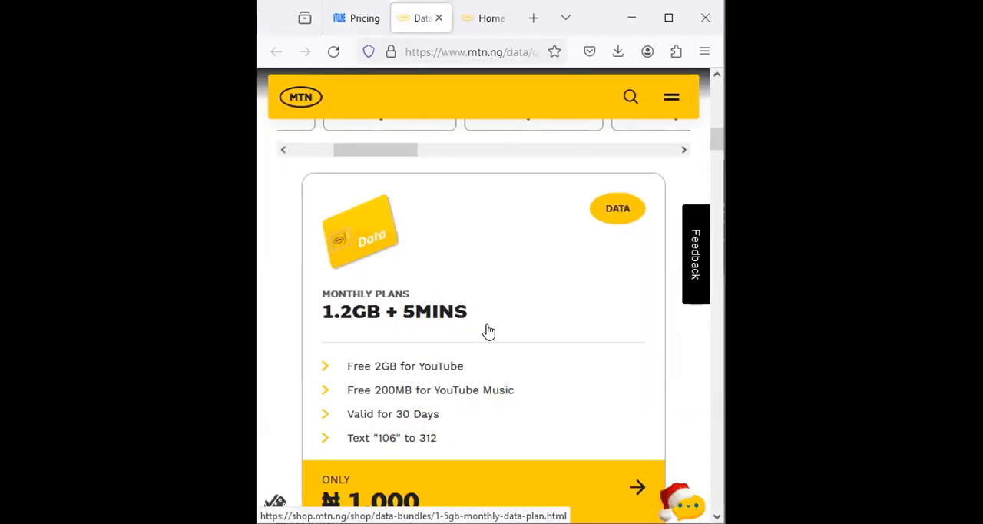
pyautogui.scroll(3)
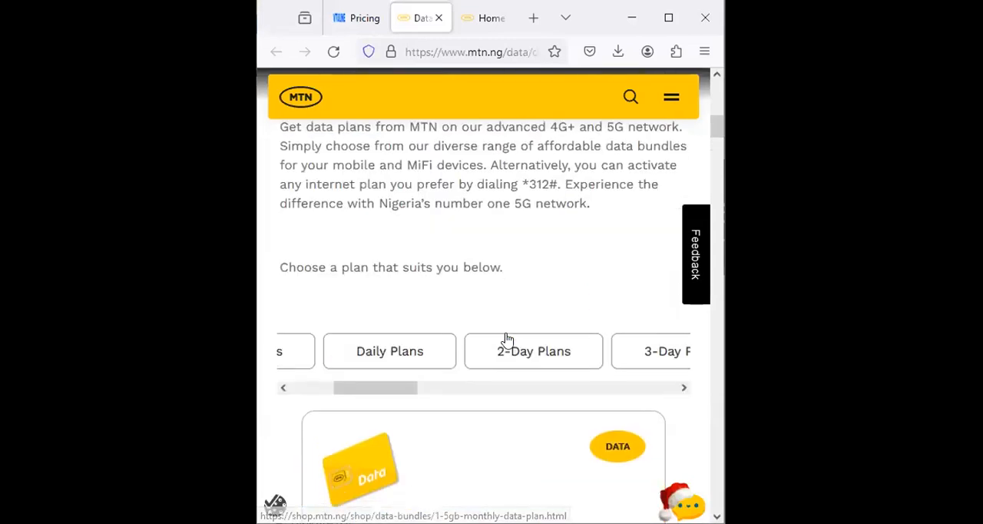
pyautogui.scroll(-3)
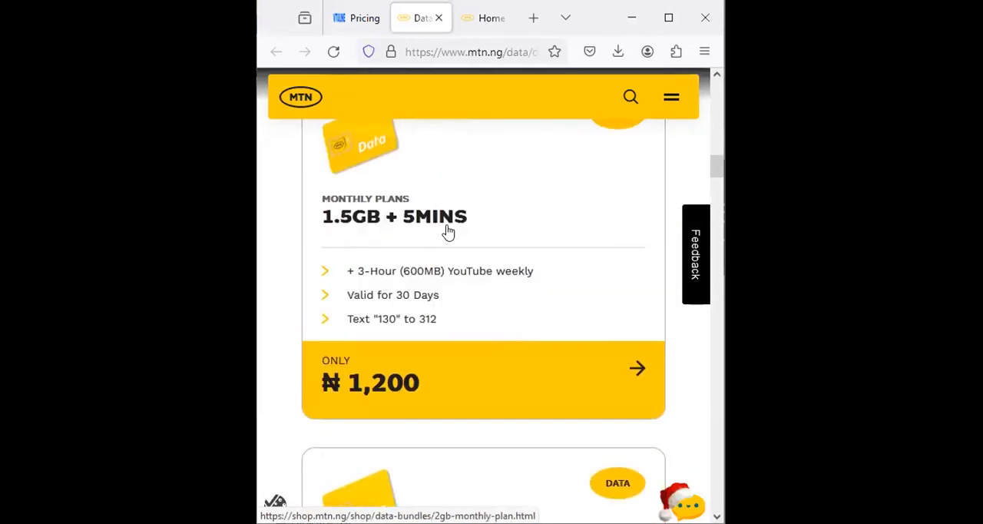
pyautogui.click(356, 18)
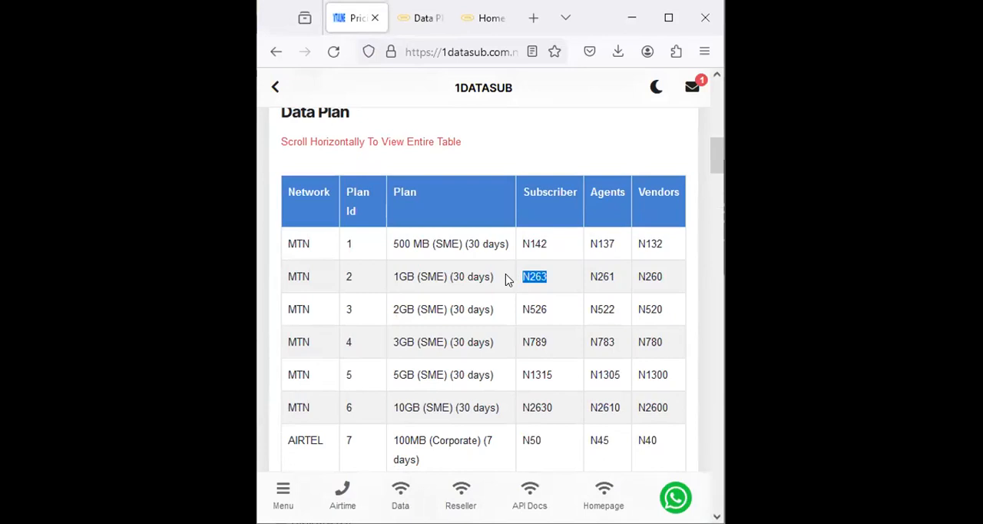
pyautogui.moveTo(553, 218)
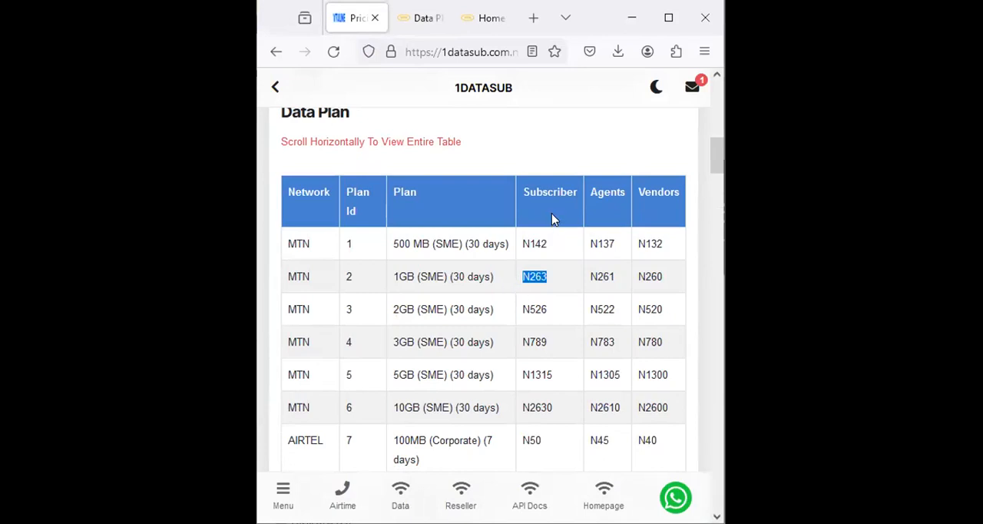
pyautogui.moveTo(552, 287)
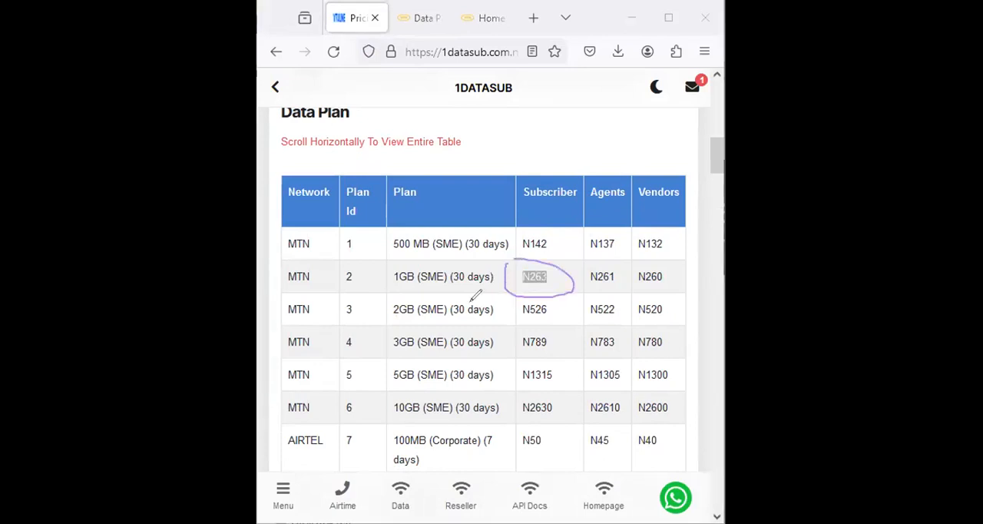
pyautogui.moveTo(330, 384)
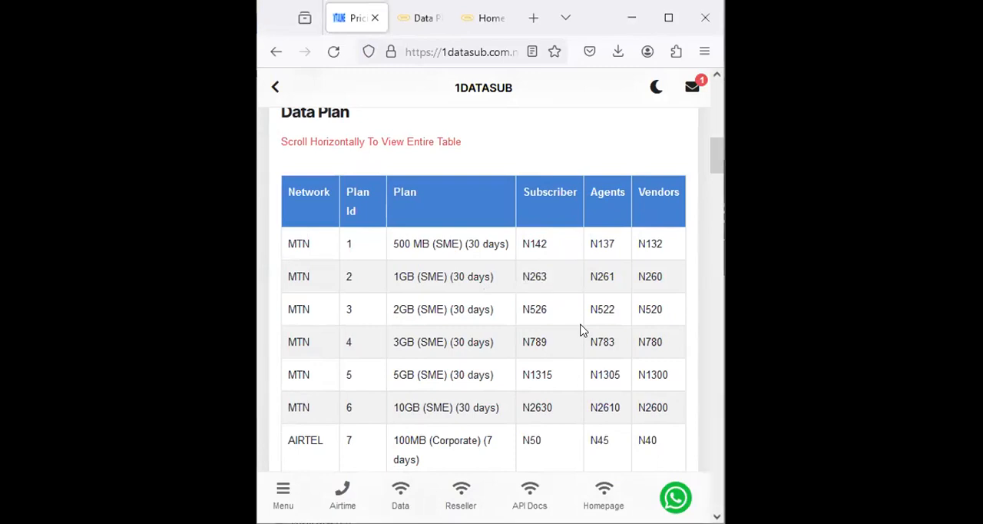
pyautogui.moveTo(553, 322)
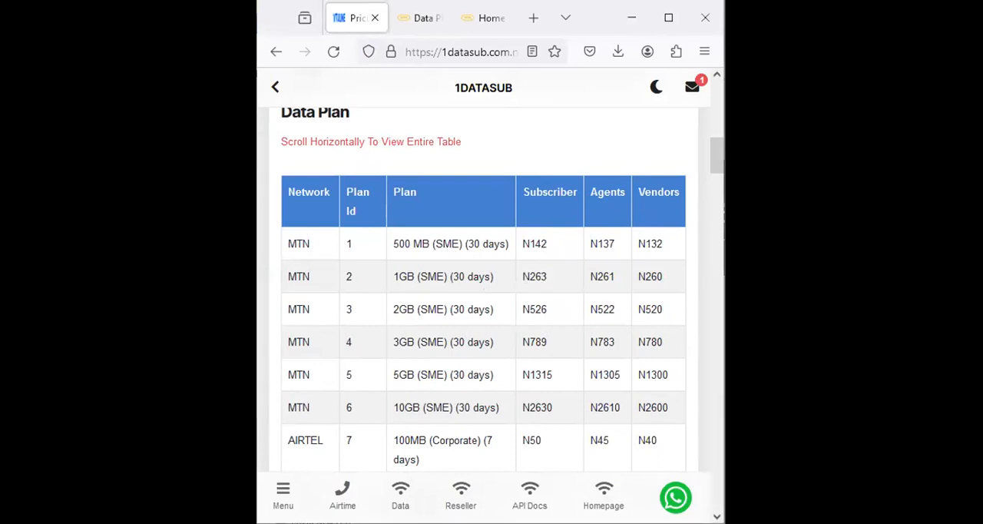
pyautogui.moveTo(545, 284)
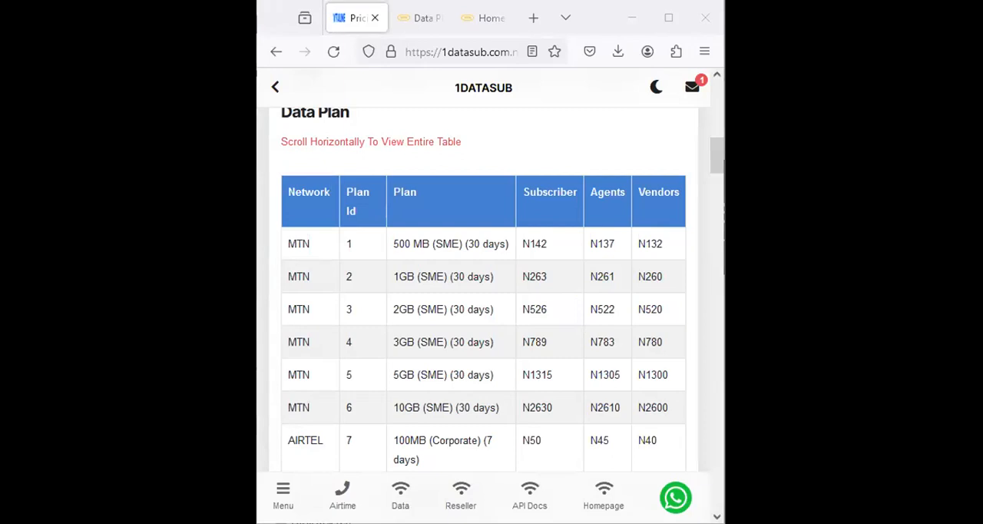
pyautogui.moveTo(421, 18)
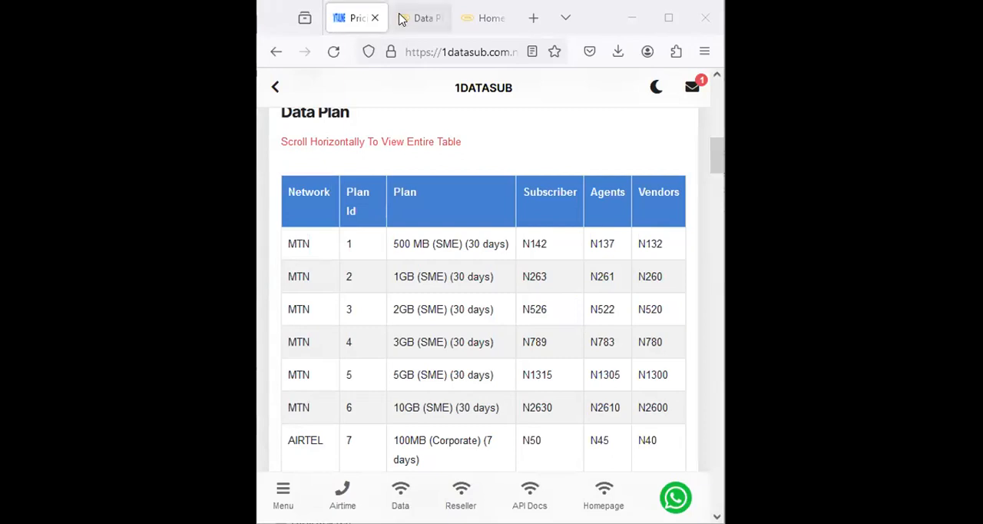
# - Revisit MTN's ₦1,000 and ₦1,200 monthly plan cards, then return to 1DataSub's MTN SME table
pyautogui.click(421, 18)
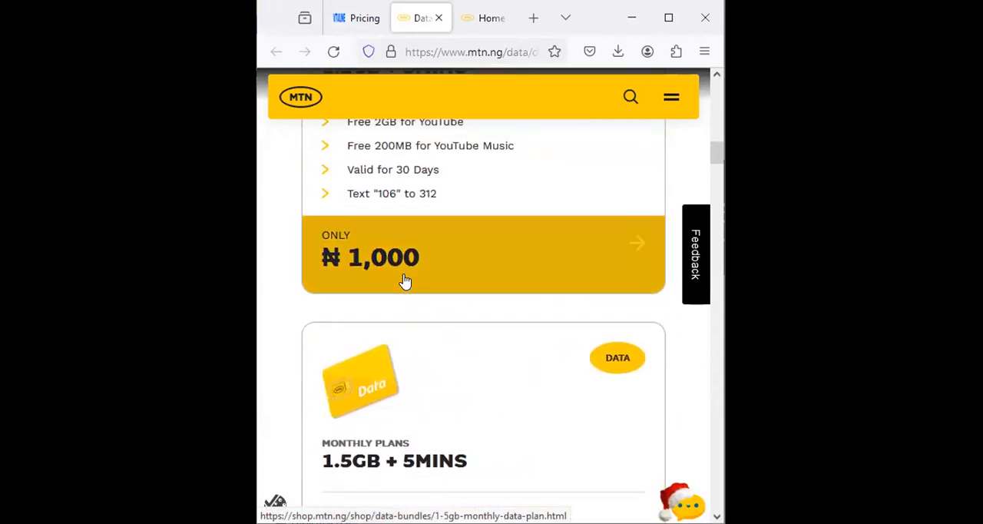
pyautogui.scroll(-3)
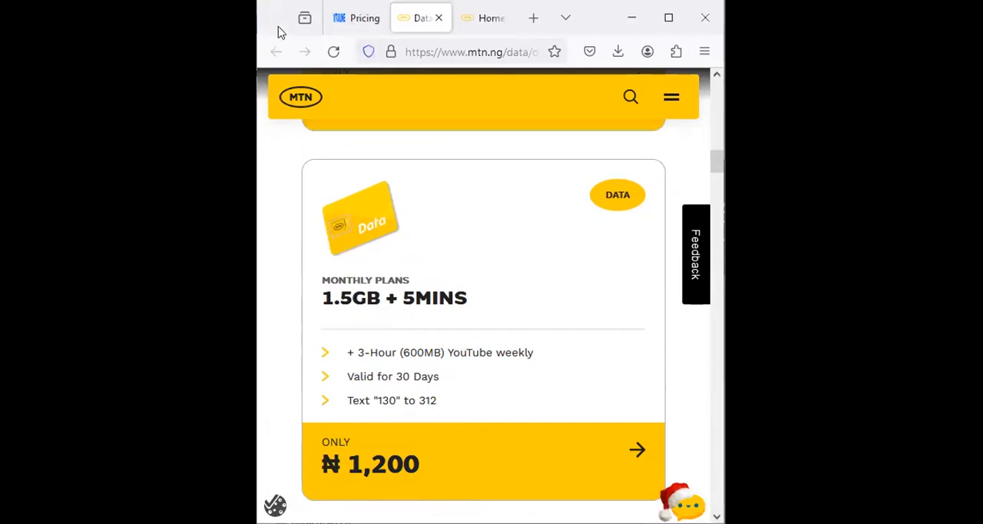
pyautogui.click(357, 19)
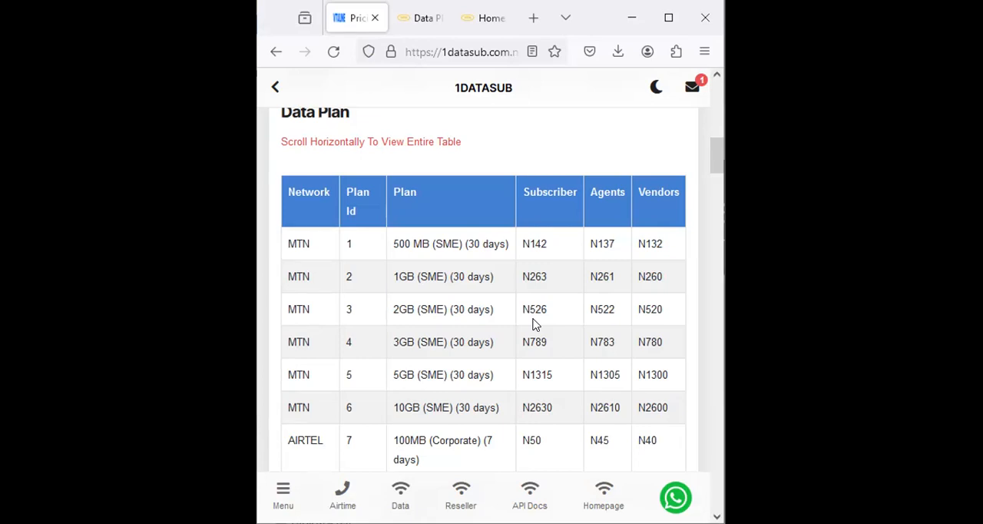
# - Scroll the Data Plan table to the Airtel corporate prices, then bring up the site's navigation menu
pyautogui.scroll(3)
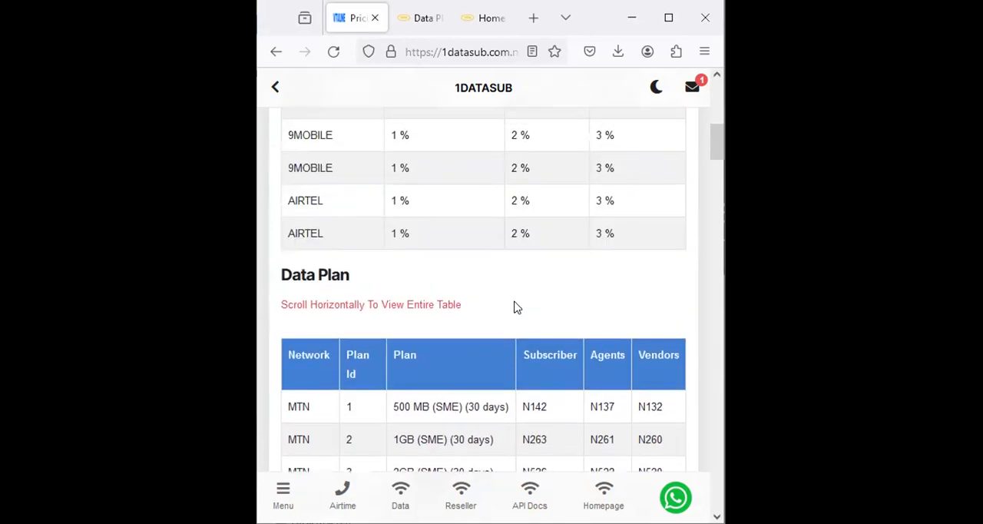
pyautogui.scroll(-3)
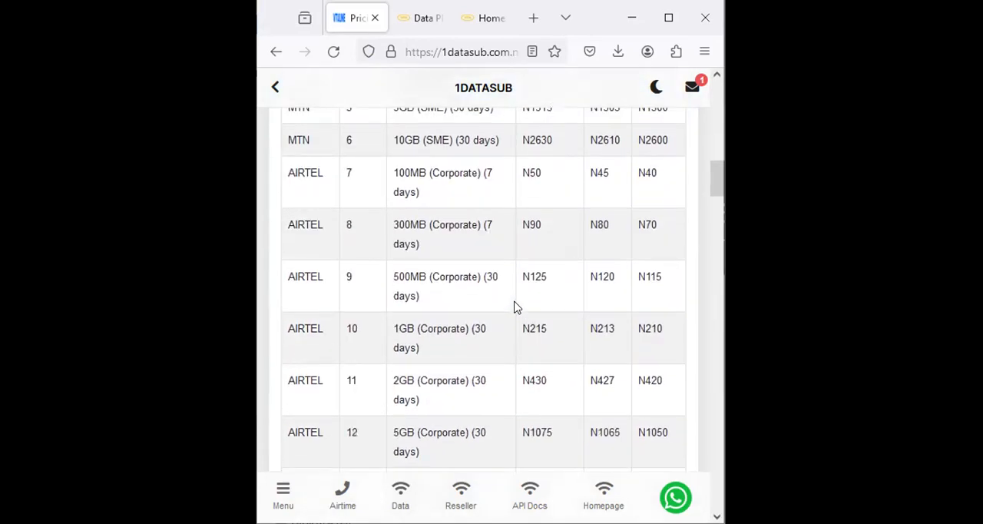
pyautogui.scroll(3)
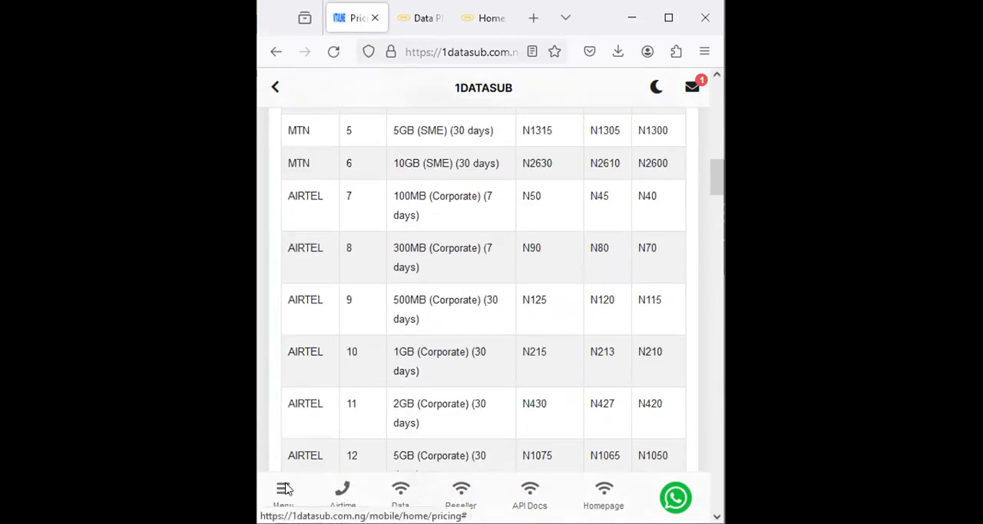
pyautogui.click(284, 492)
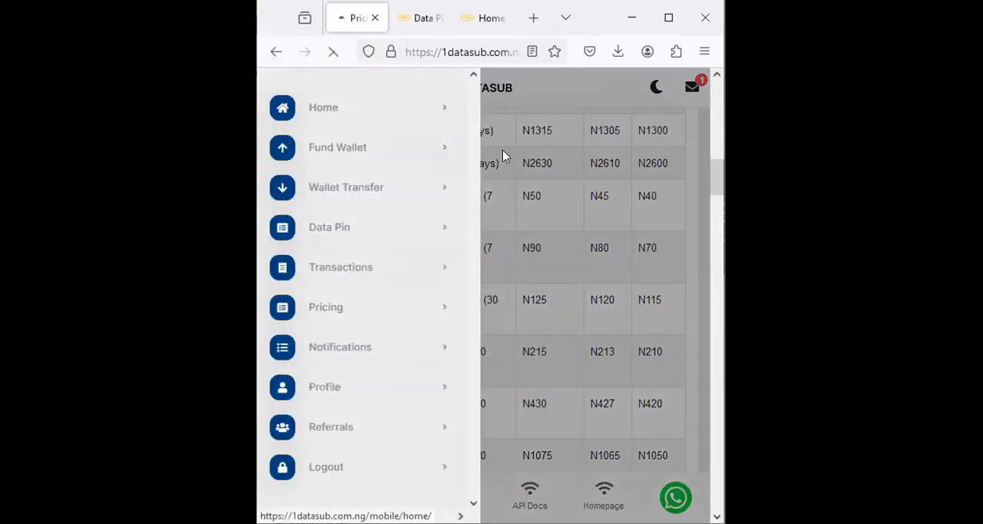
pyautogui.click(323, 108)
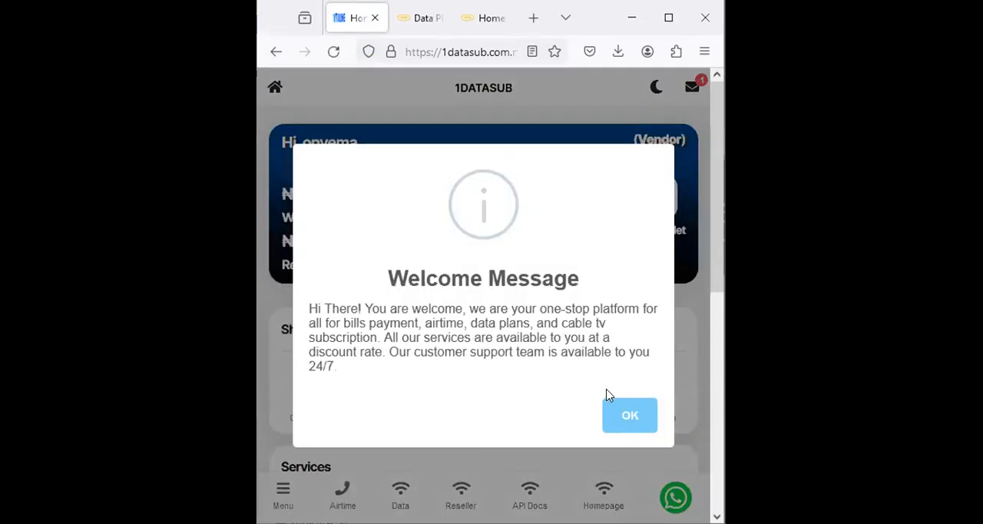
pyautogui.click(629, 415)
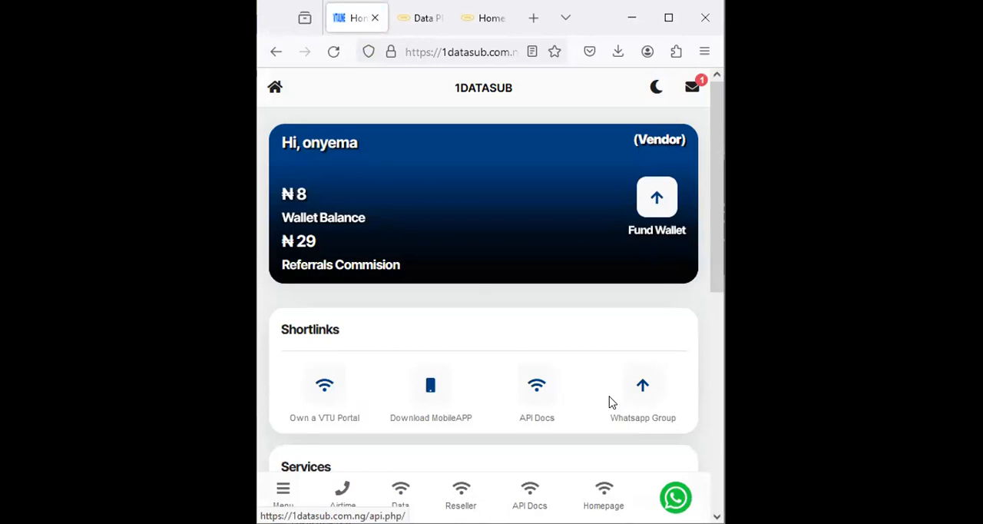
pyautogui.moveTo(499, 387)
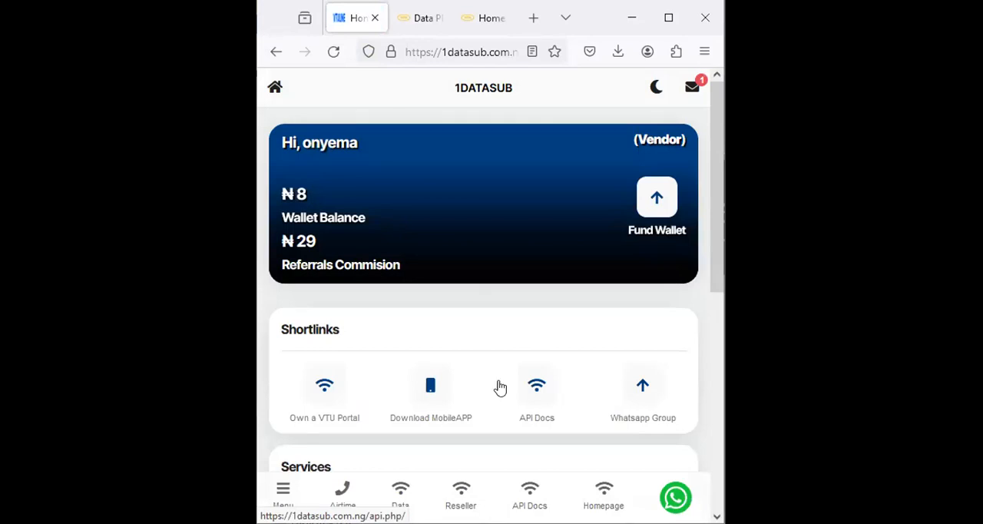
pyautogui.moveTo(488, 405)
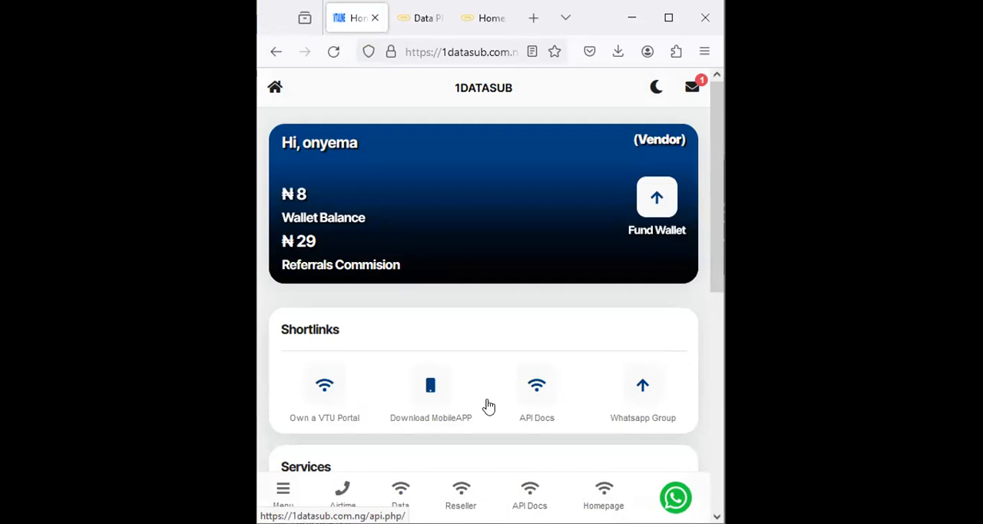
pyautogui.scroll(-3)
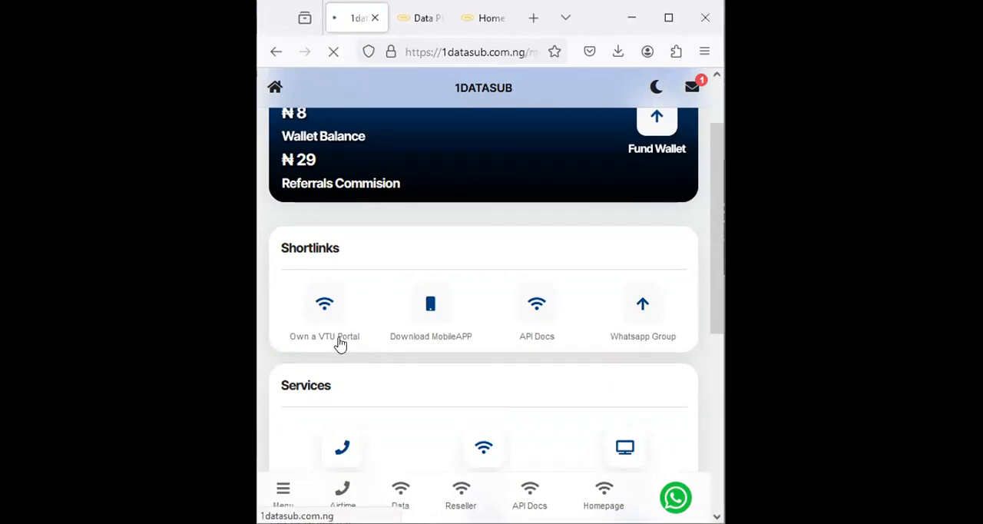
# - Follow the 'Own a VTU Portal' shortlink to the VTU portal setup offer page
pyautogui.click(322, 335)
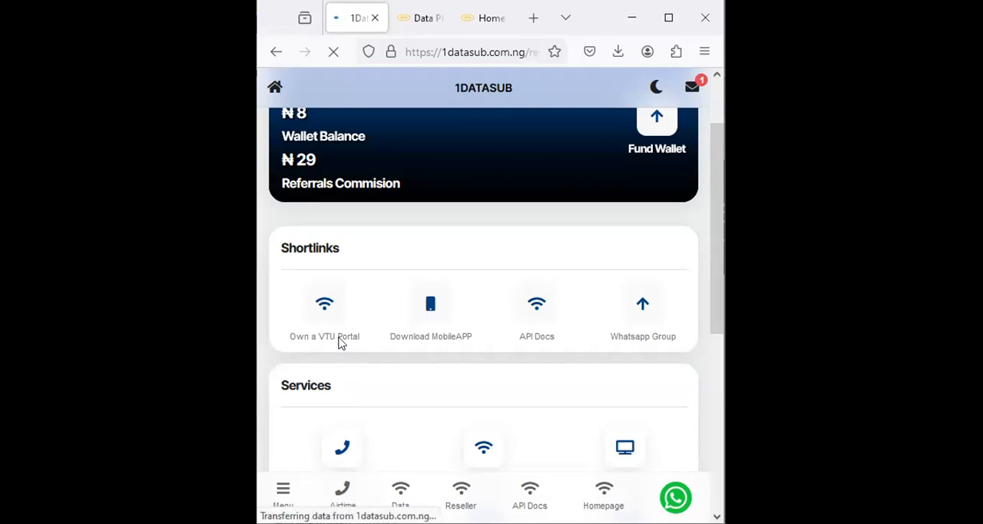
pyautogui.click(322, 315)
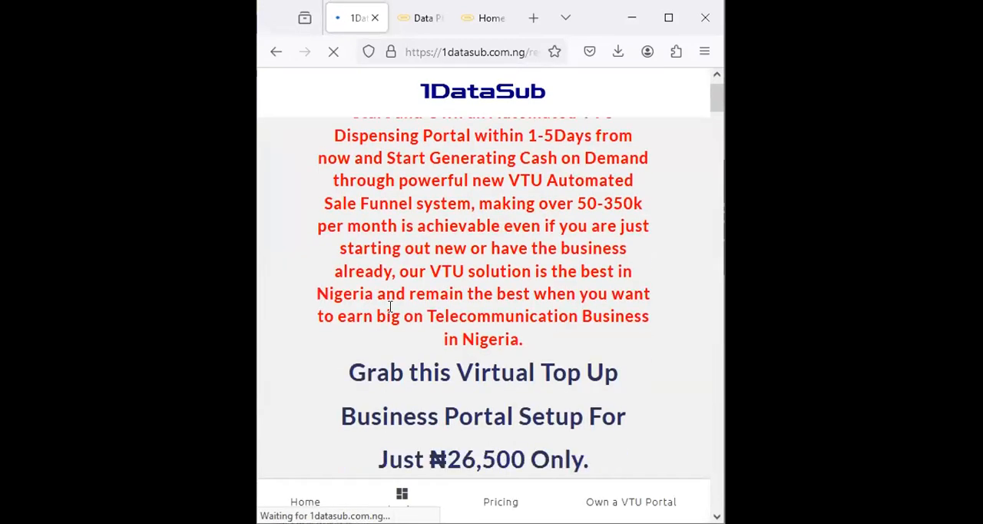
pyautogui.scroll(-3)
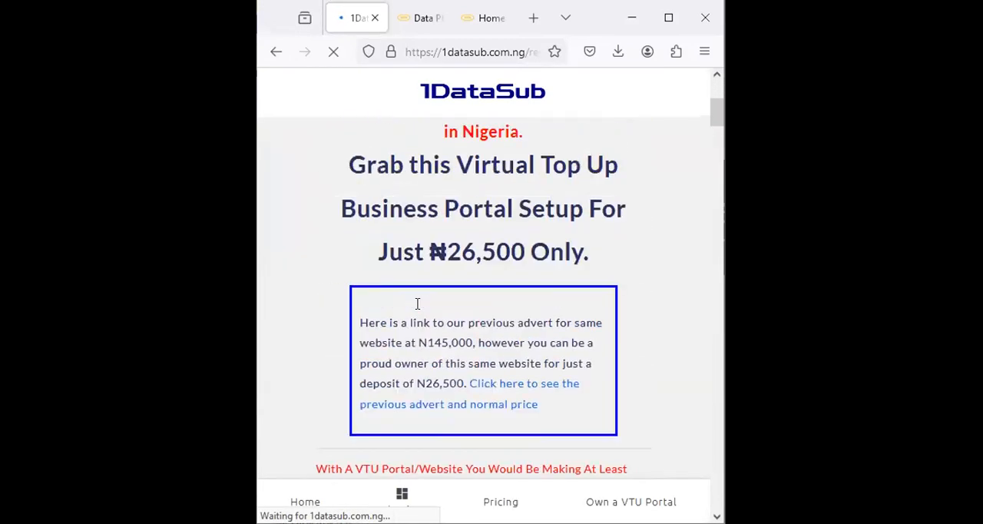
pyautogui.scroll(3)
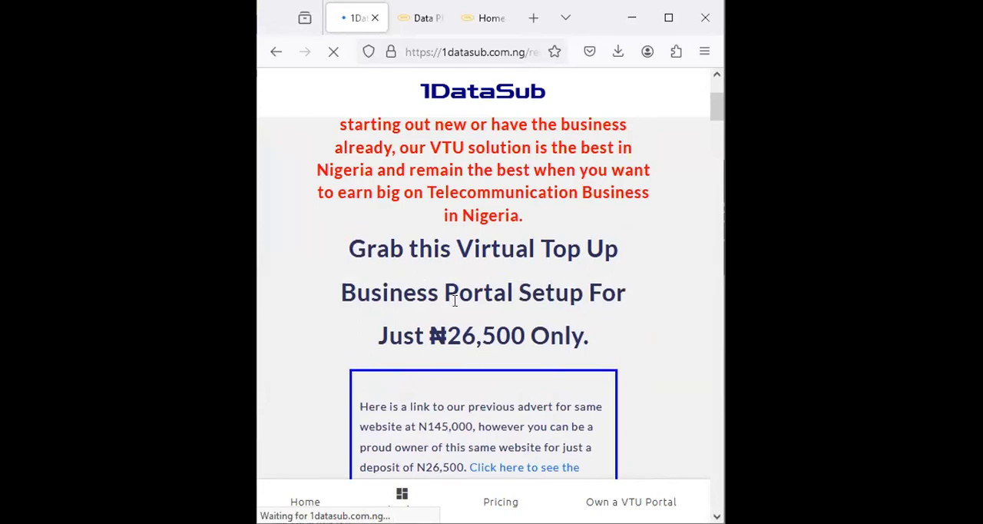
pyautogui.scroll(-3)
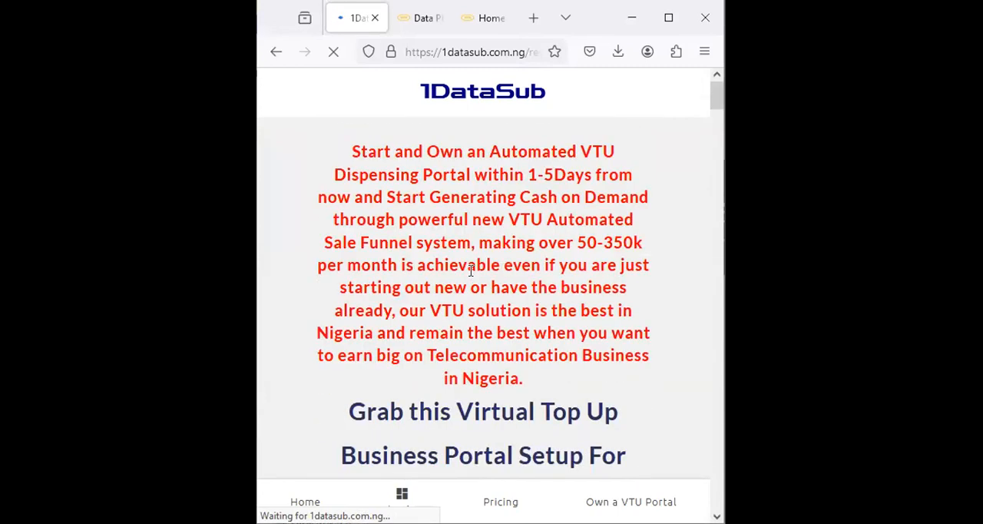
pyautogui.scroll(-3)
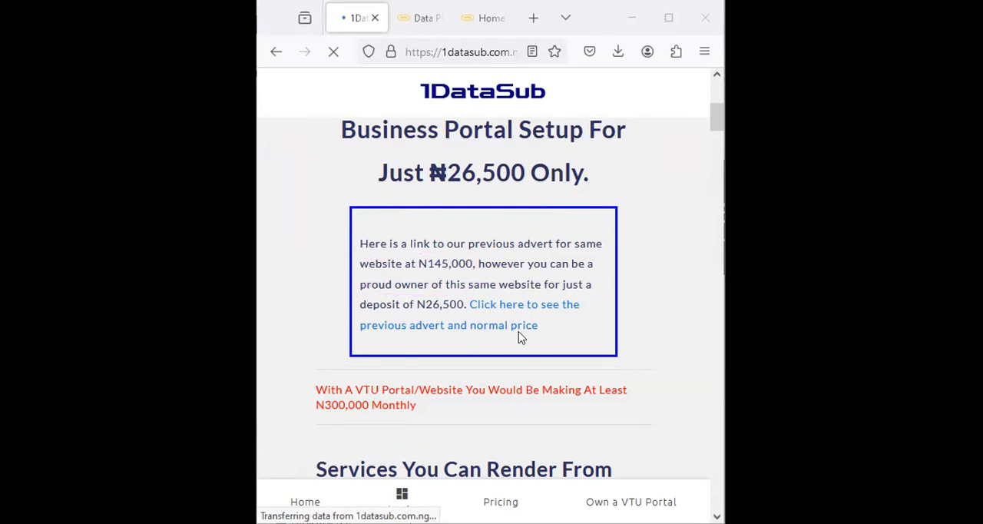
# - Read down the offer page to the ₦26,500 setup offer expiring 30th January 2024
pyautogui.scroll(-3)
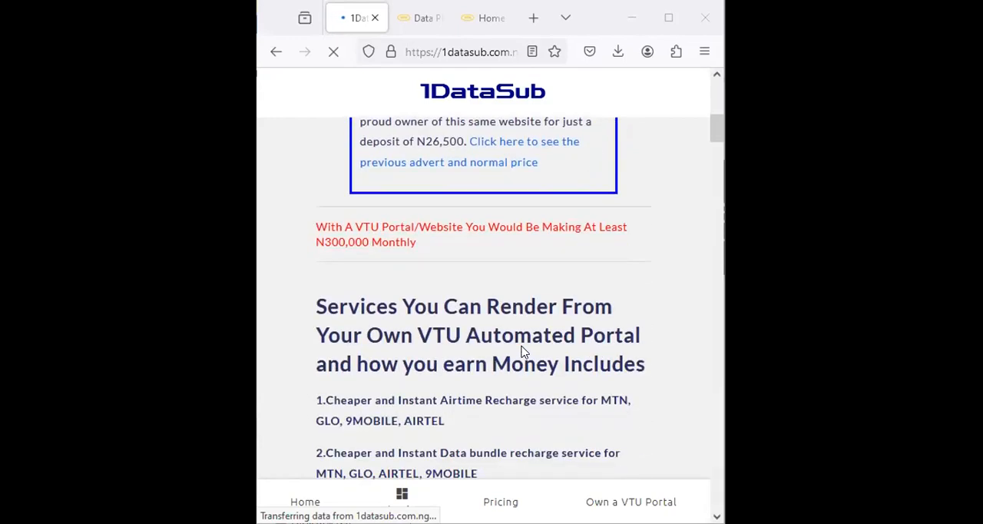
pyautogui.scroll(-3)
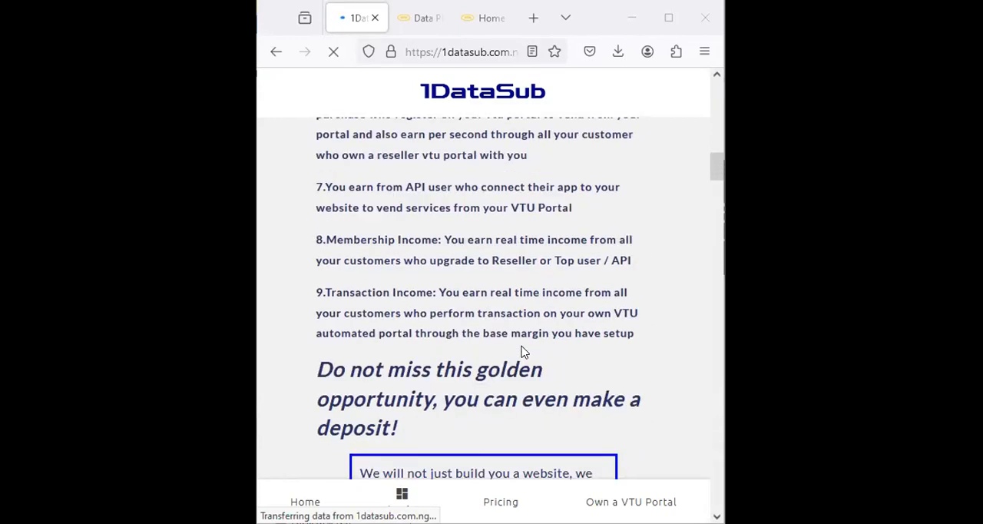
pyautogui.scroll(-3)
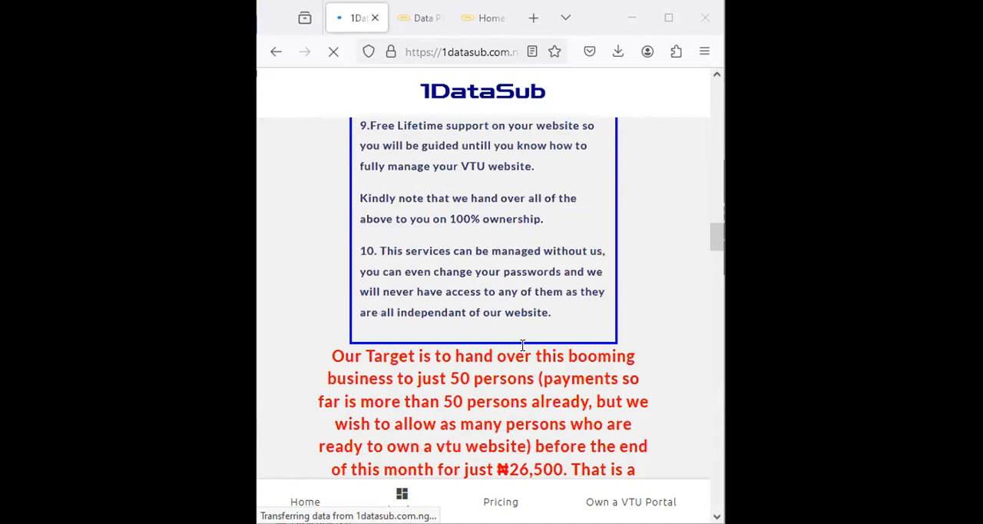
pyautogui.scroll(-3)
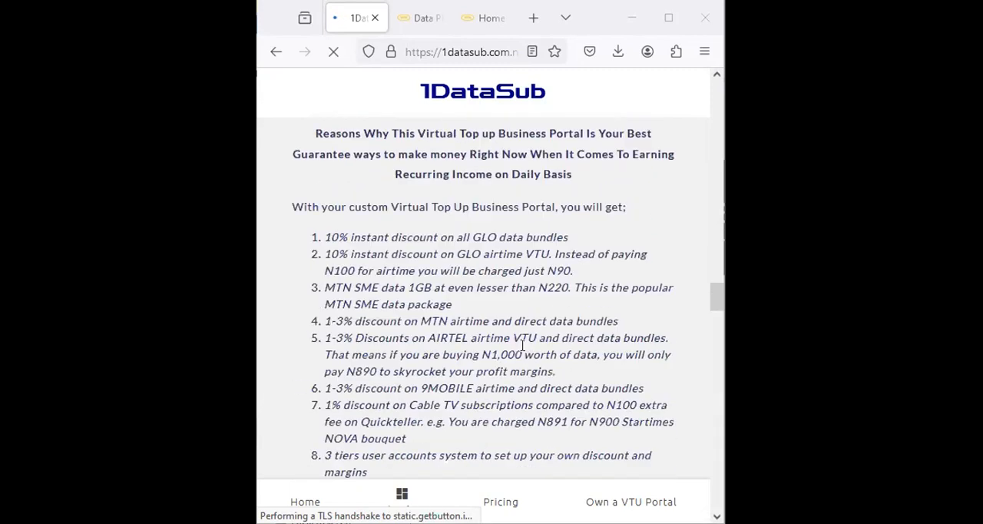
pyautogui.scroll(-3)
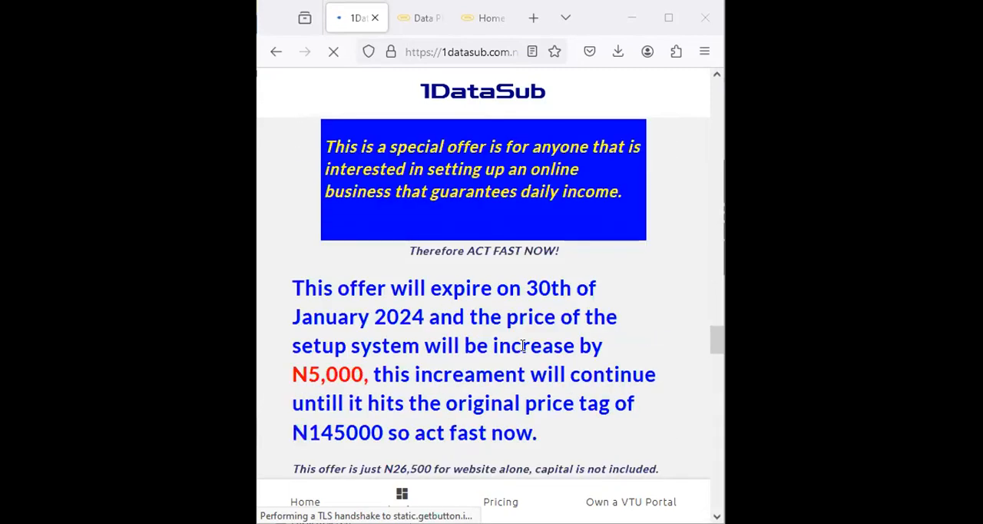
pyautogui.scroll(-3)
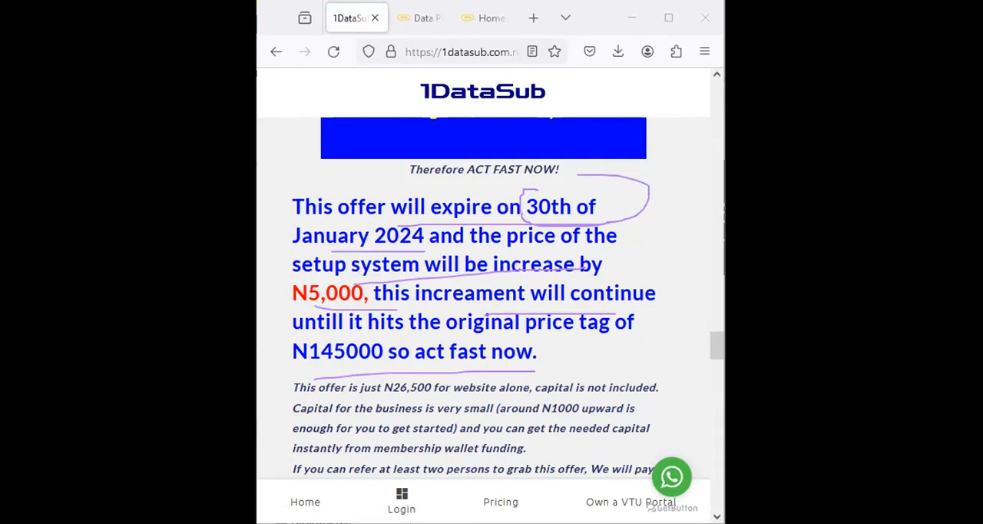
pyautogui.moveTo(341, 344)
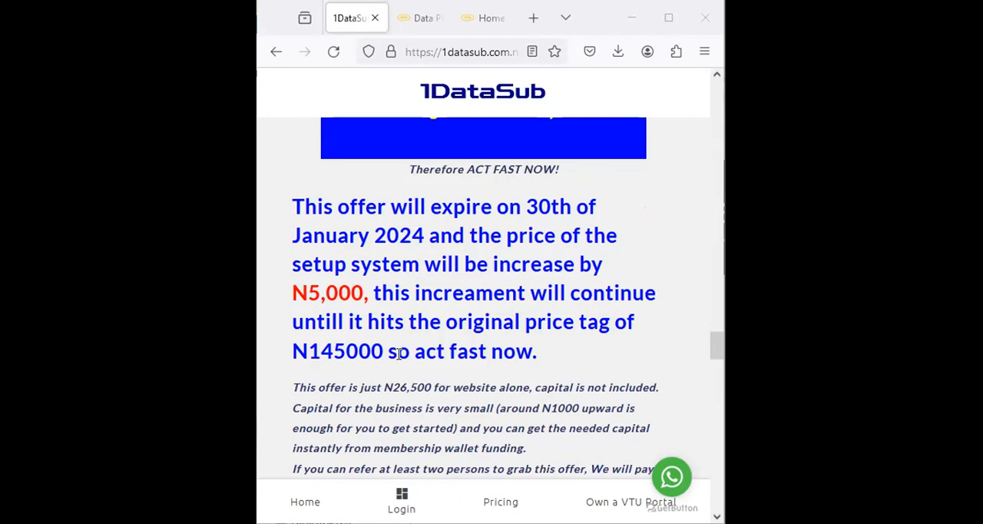
pyautogui.scroll(-3)
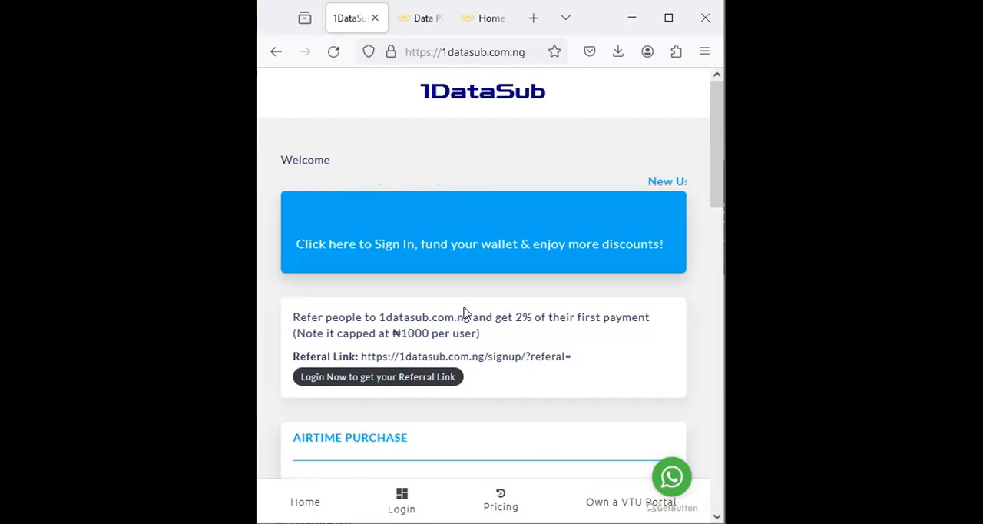
pyautogui.moveTo(495, 304)
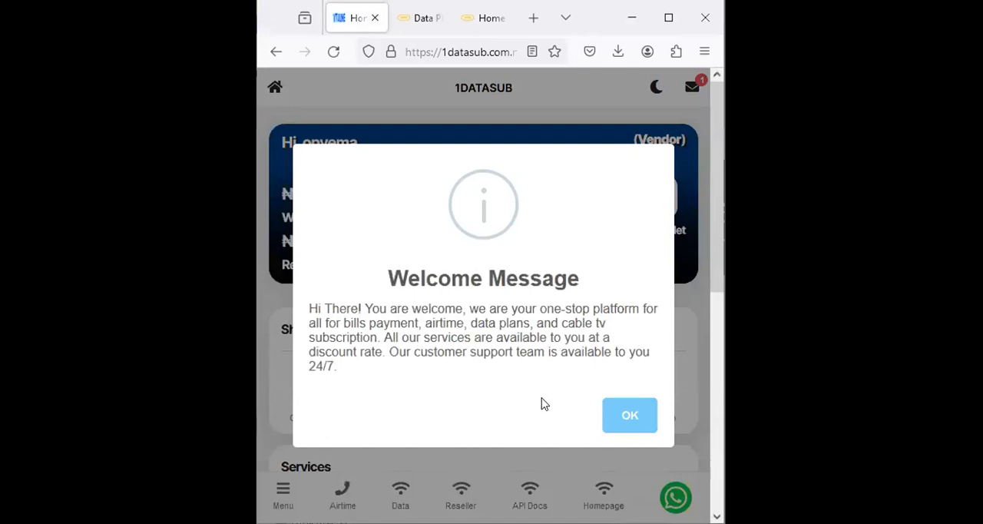
# - Dismiss the Welcome Message popup to reveal the dashboard's ₦8 balance and ₦29 commission
pyautogui.click(630, 415)
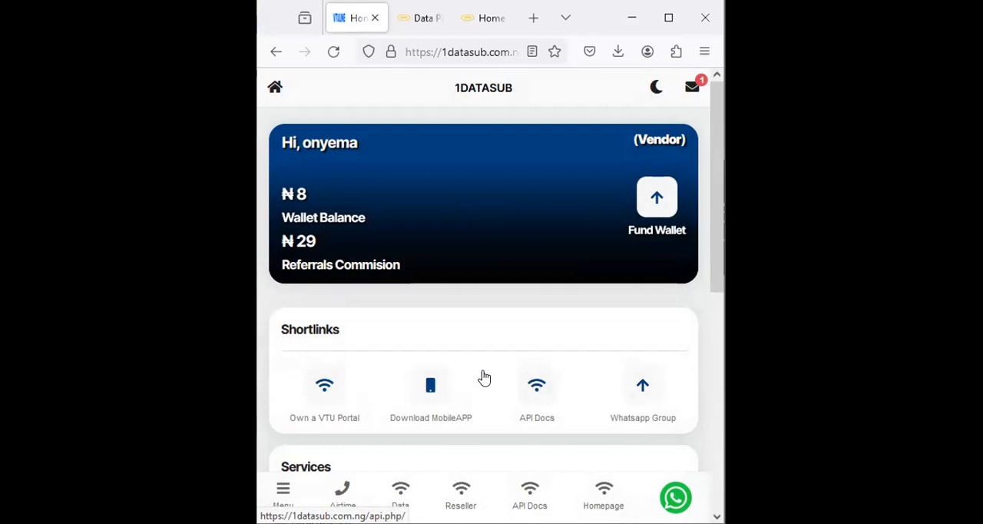
pyautogui.moveTo(498, 371)
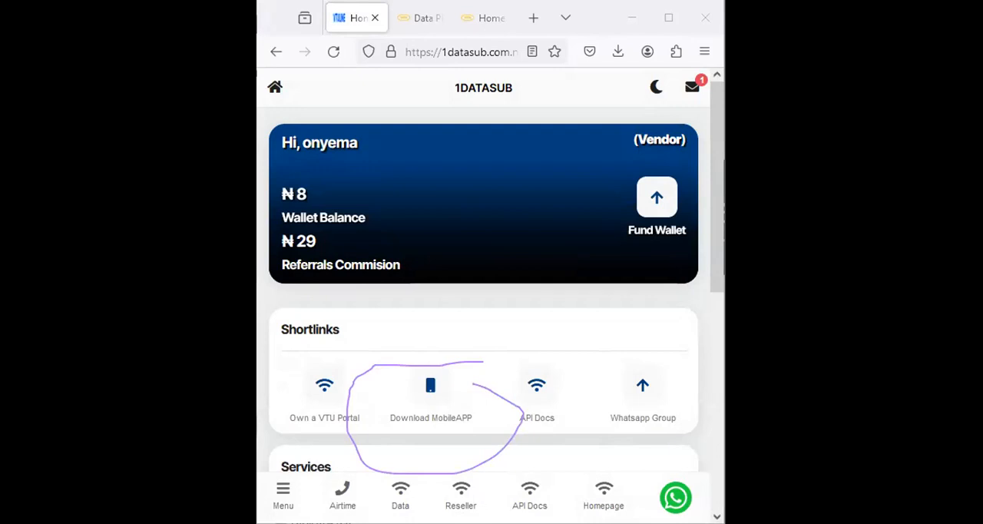
pyautogui.moveTo(319, 359)
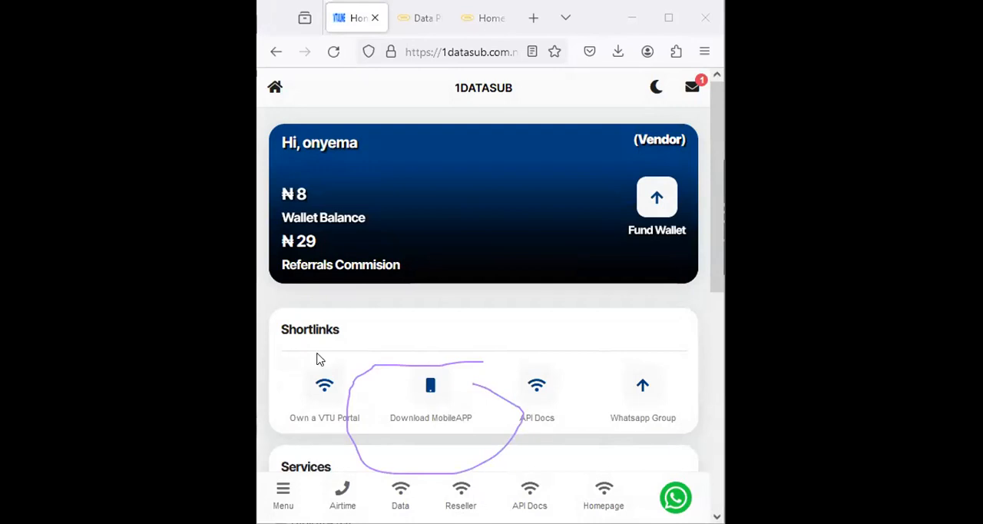
pyautogui.moveTo(455, 375)
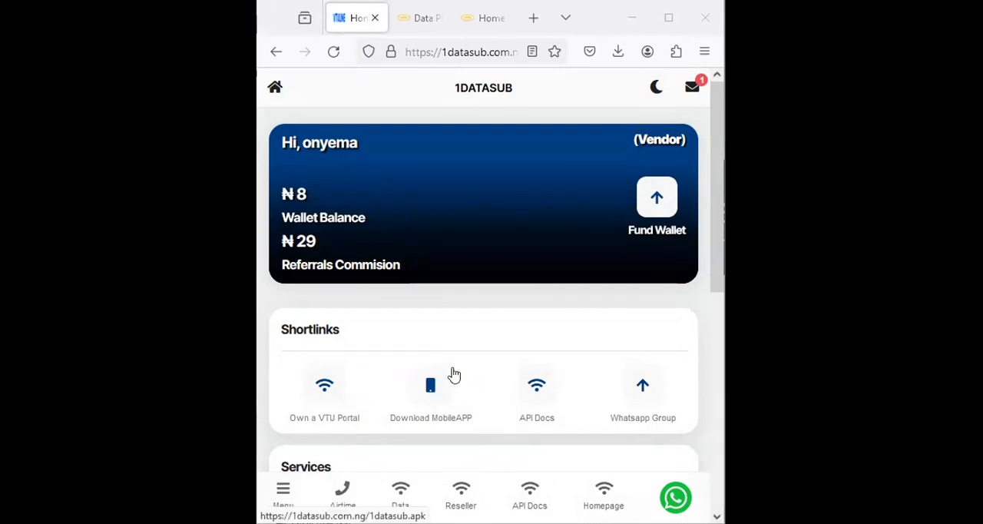
pyautogui.moveTo(666, 17)
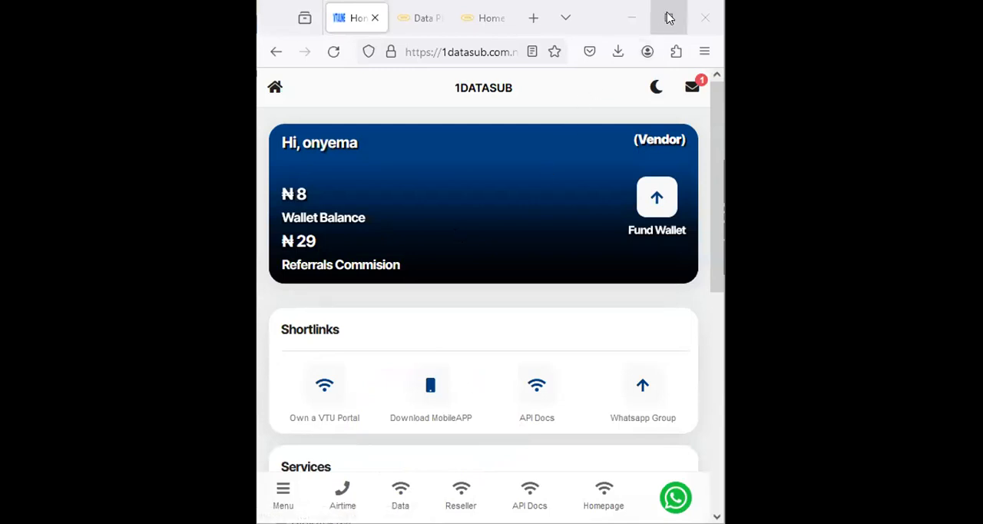